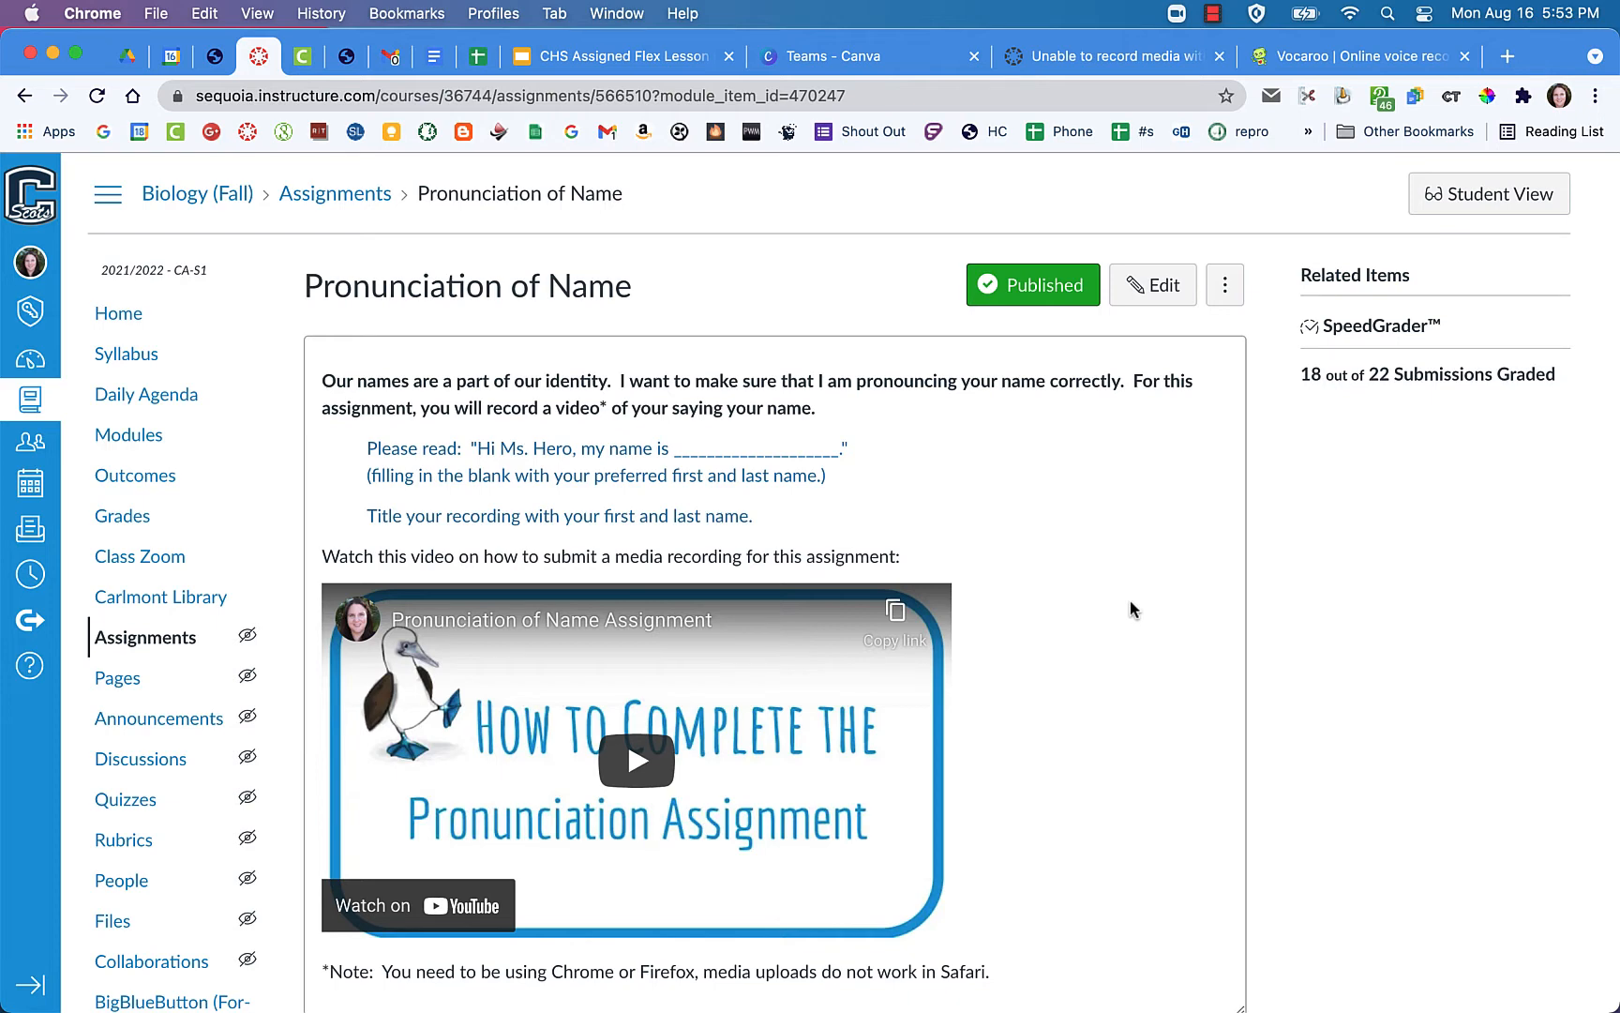
mouse_move(1202, 423)
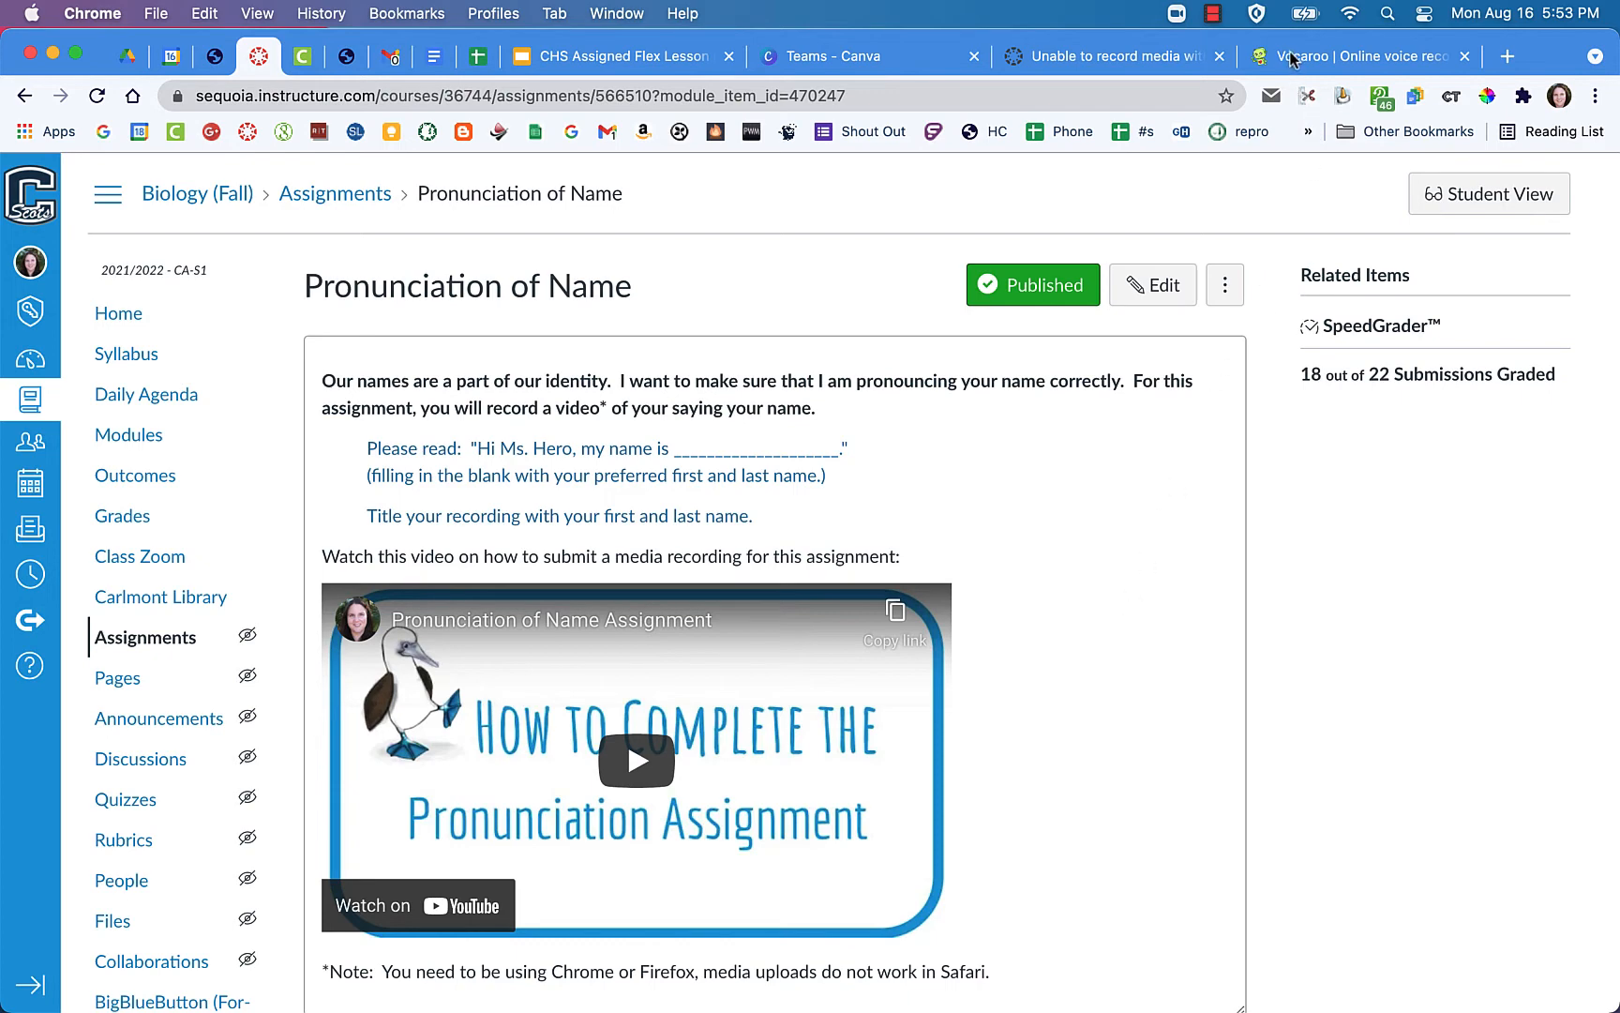
Step: Begin a Vocaroo voice recording and grant the site microphone access
left_click(1354, 56)
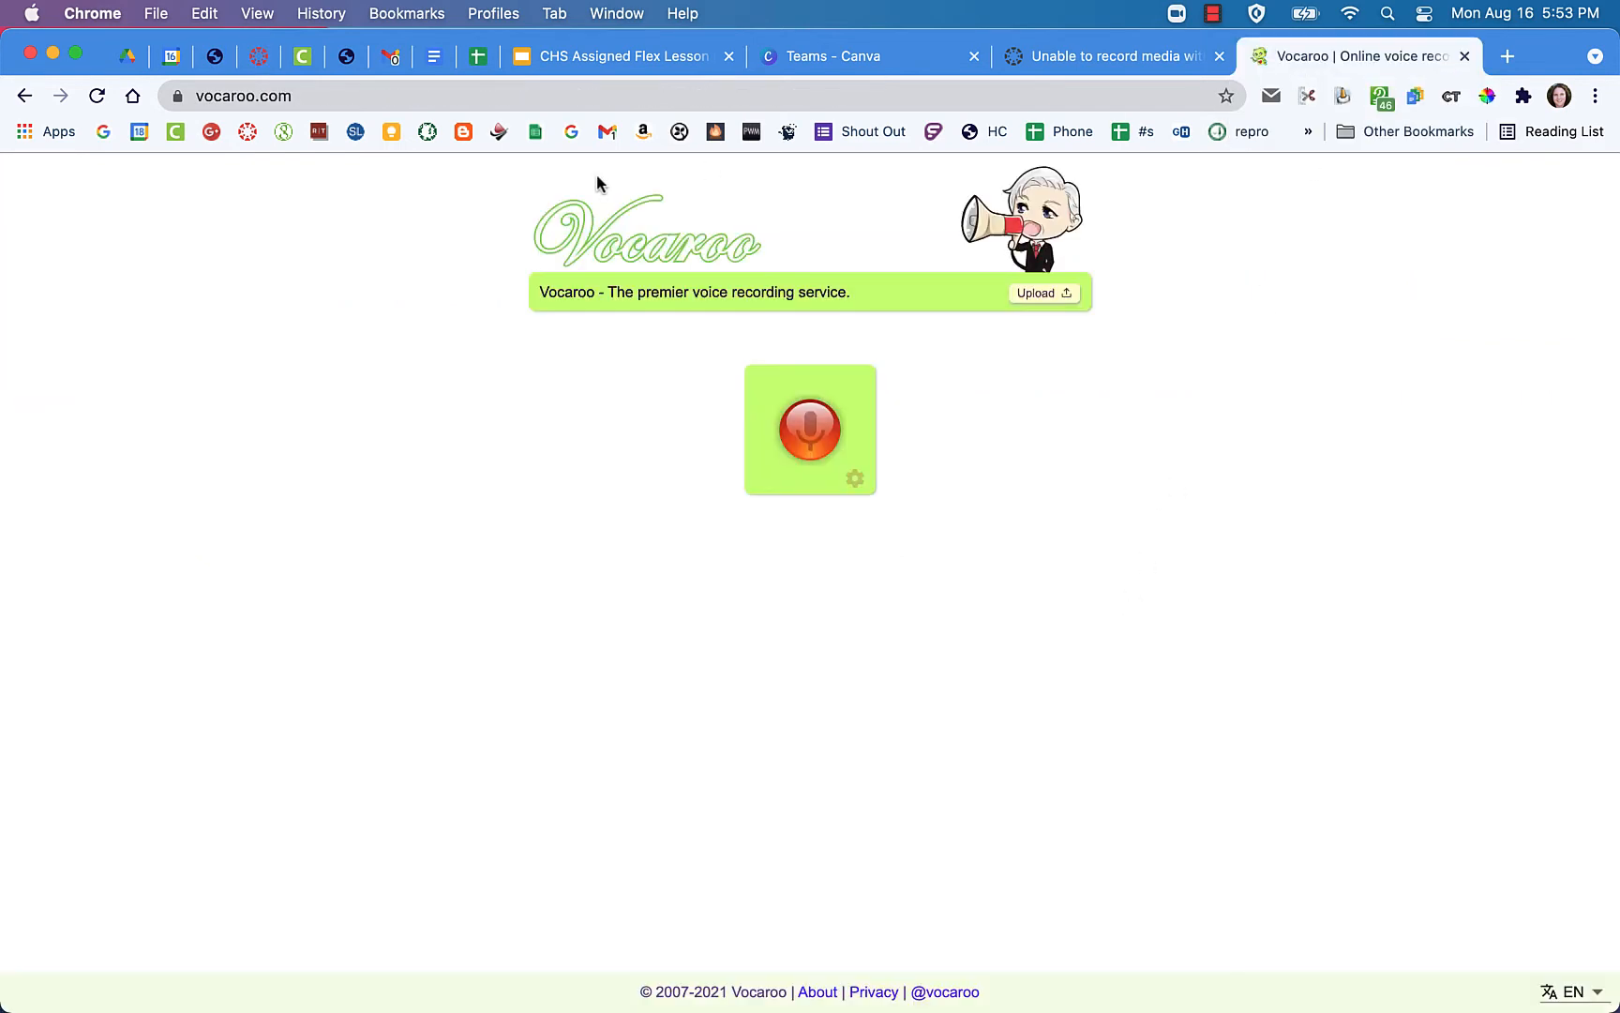
mouse_move(808, 429)
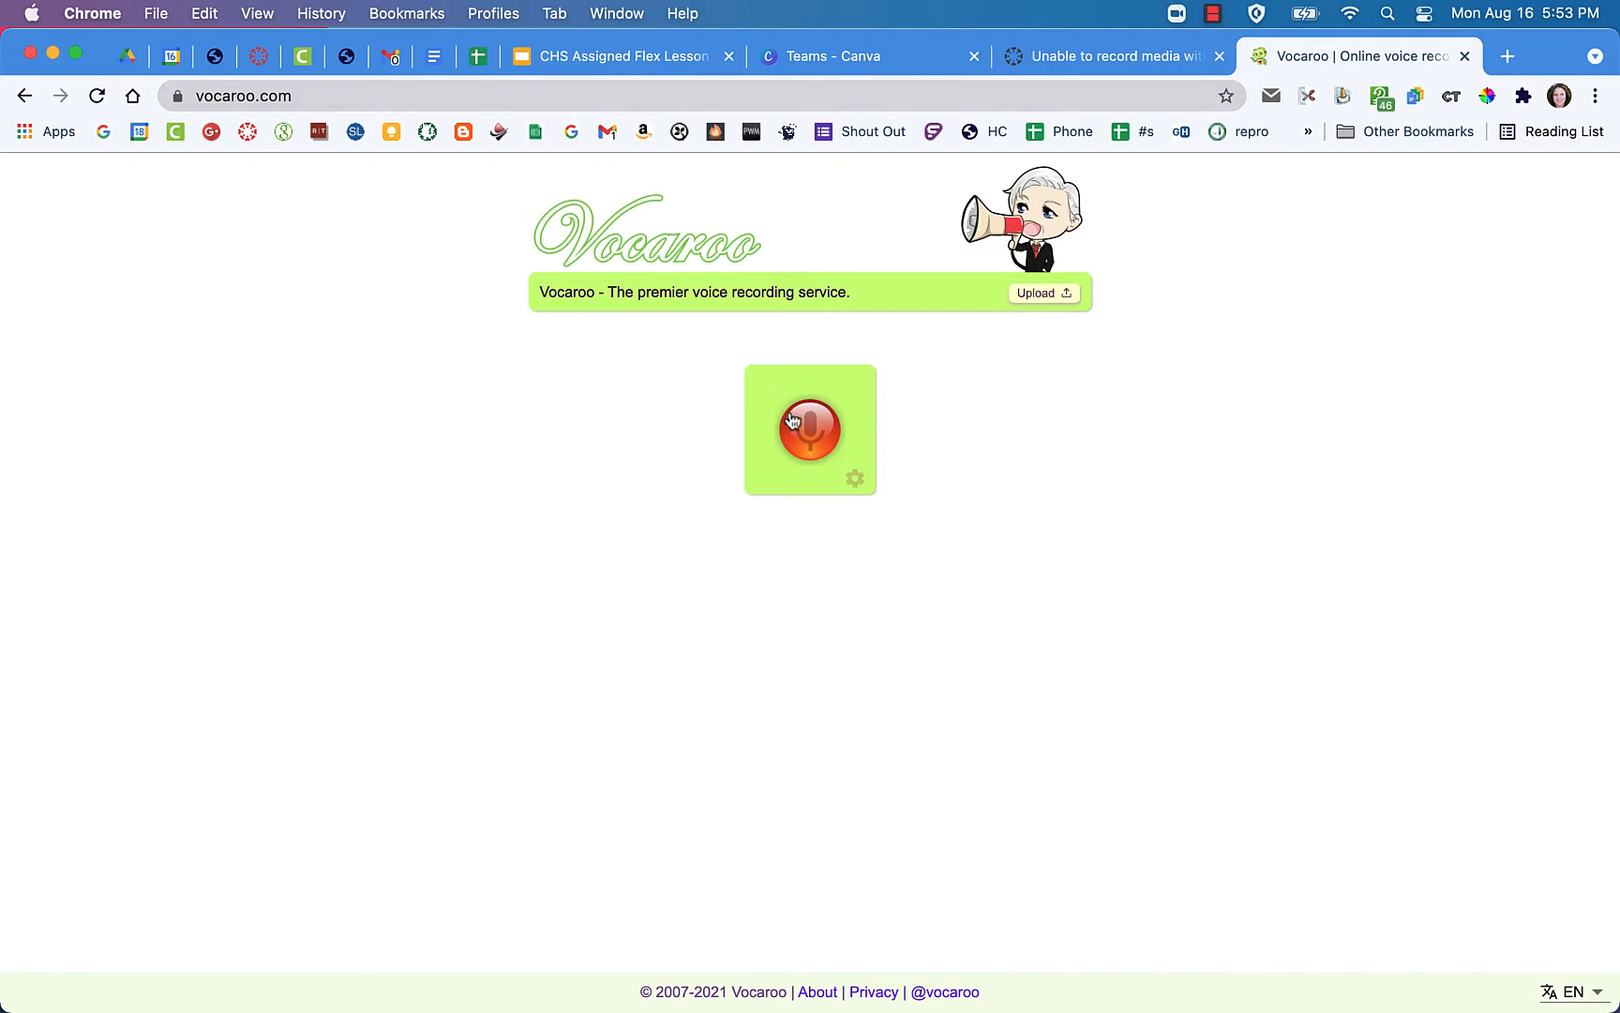
mouse_move(809, 433)
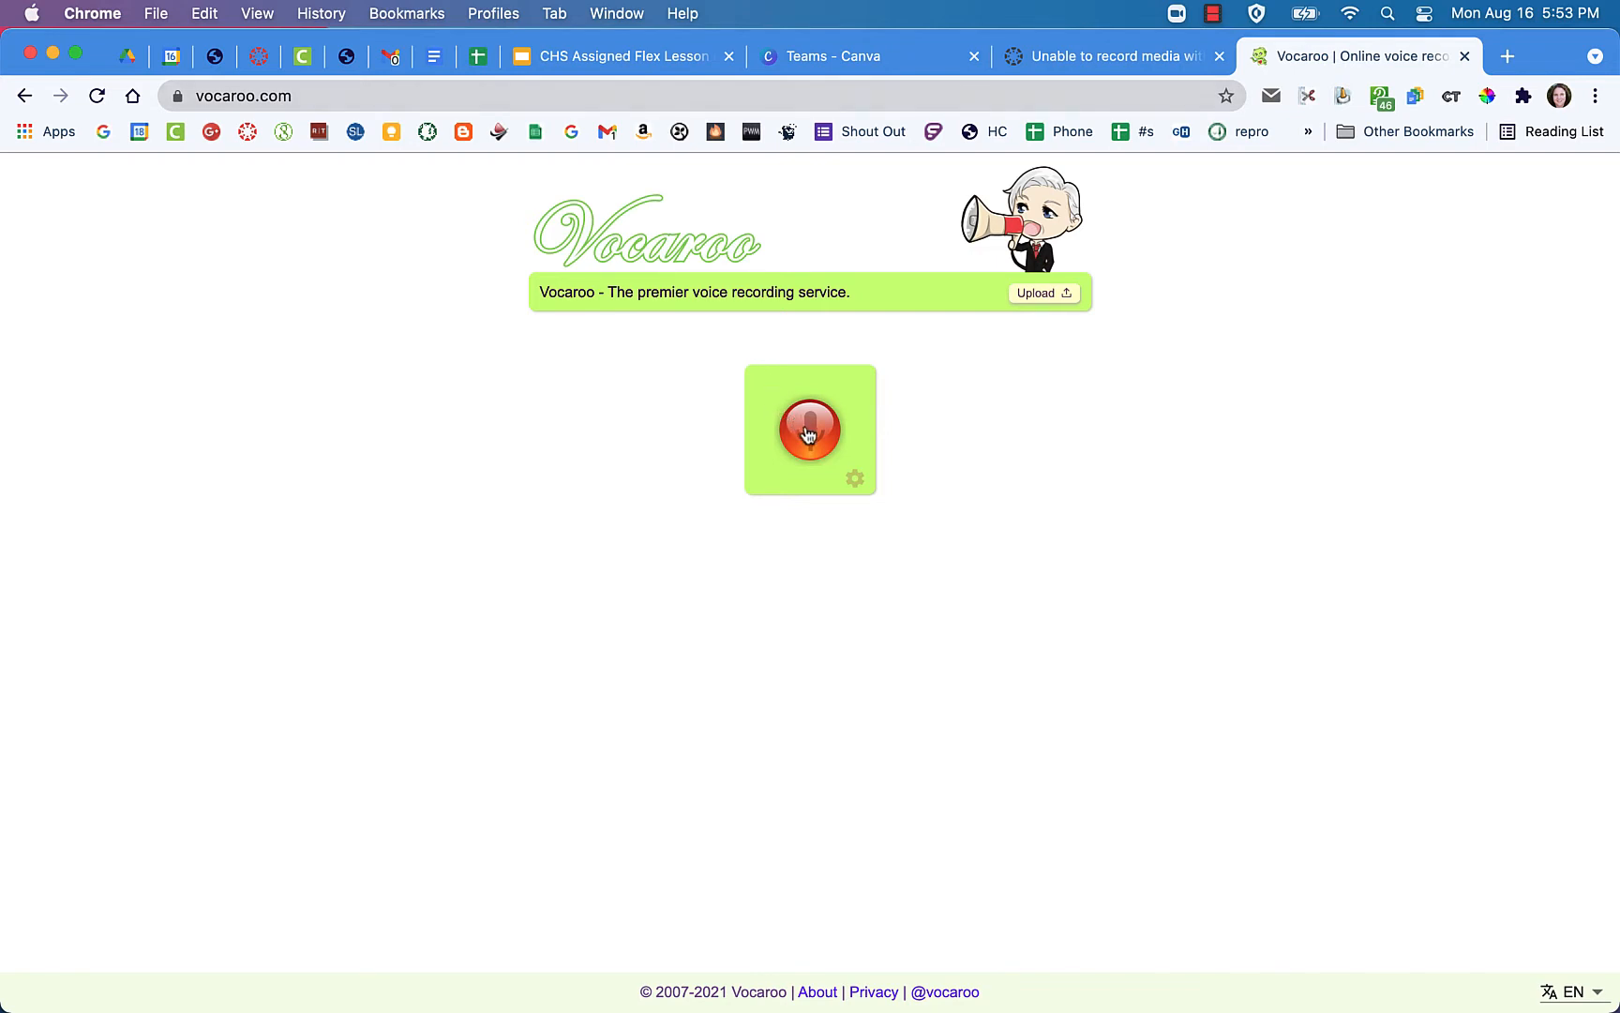
left_click(808, 430)
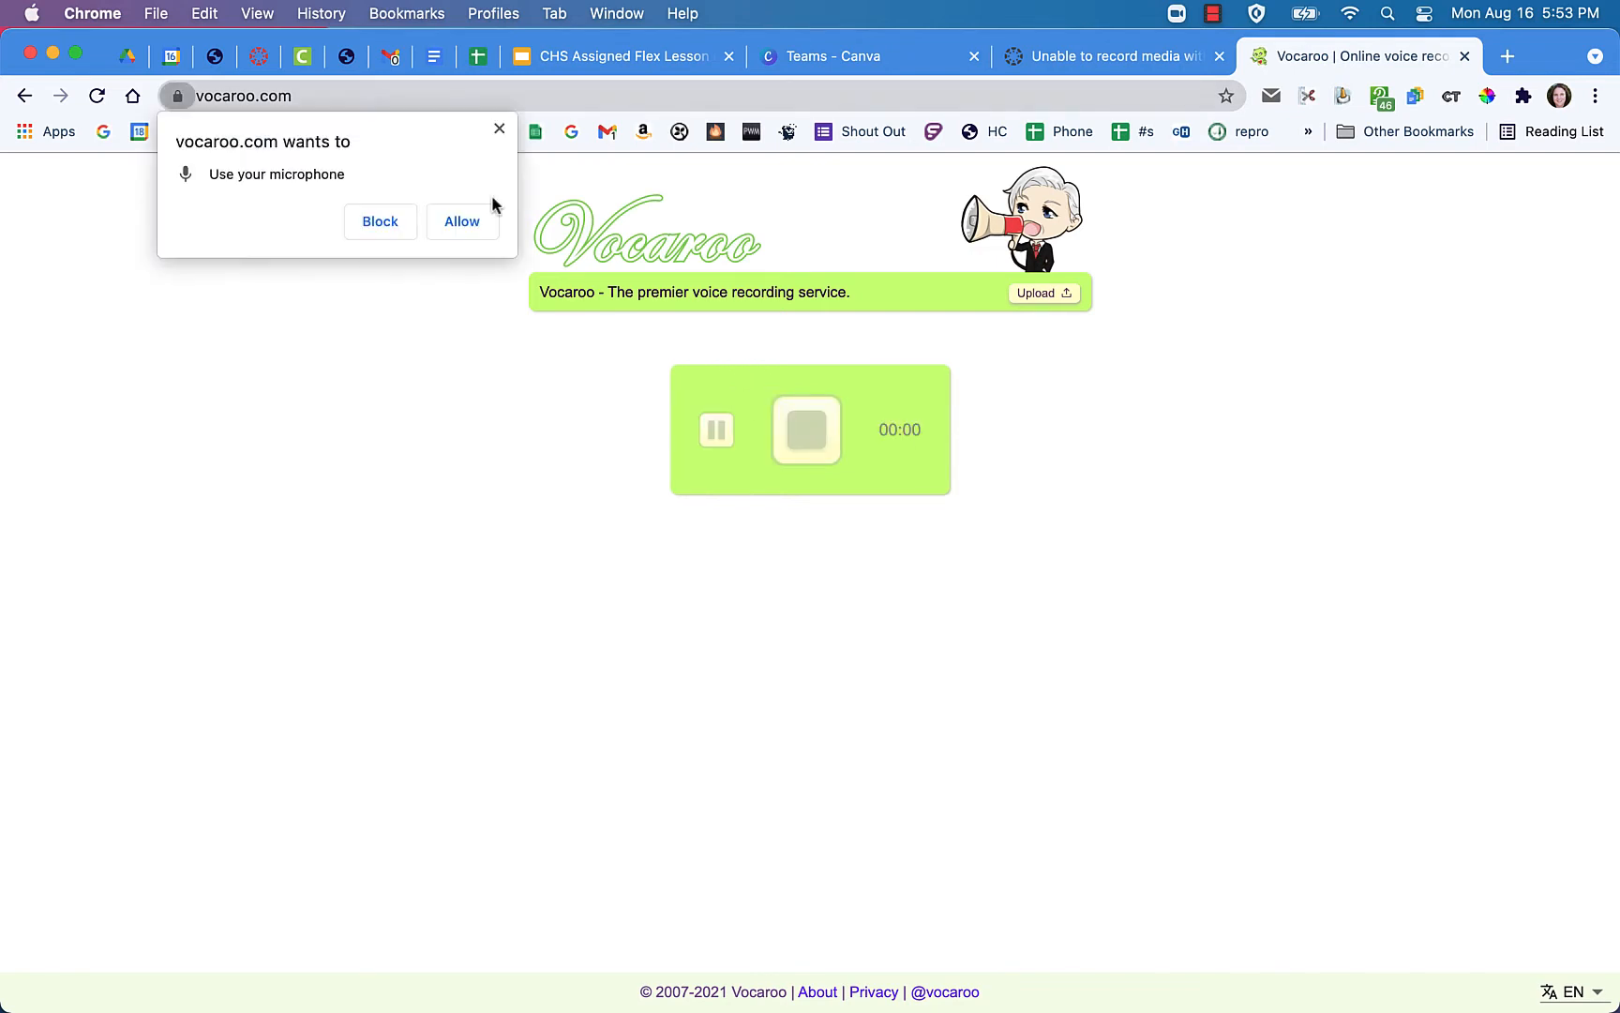
mouse_move(420, 200)
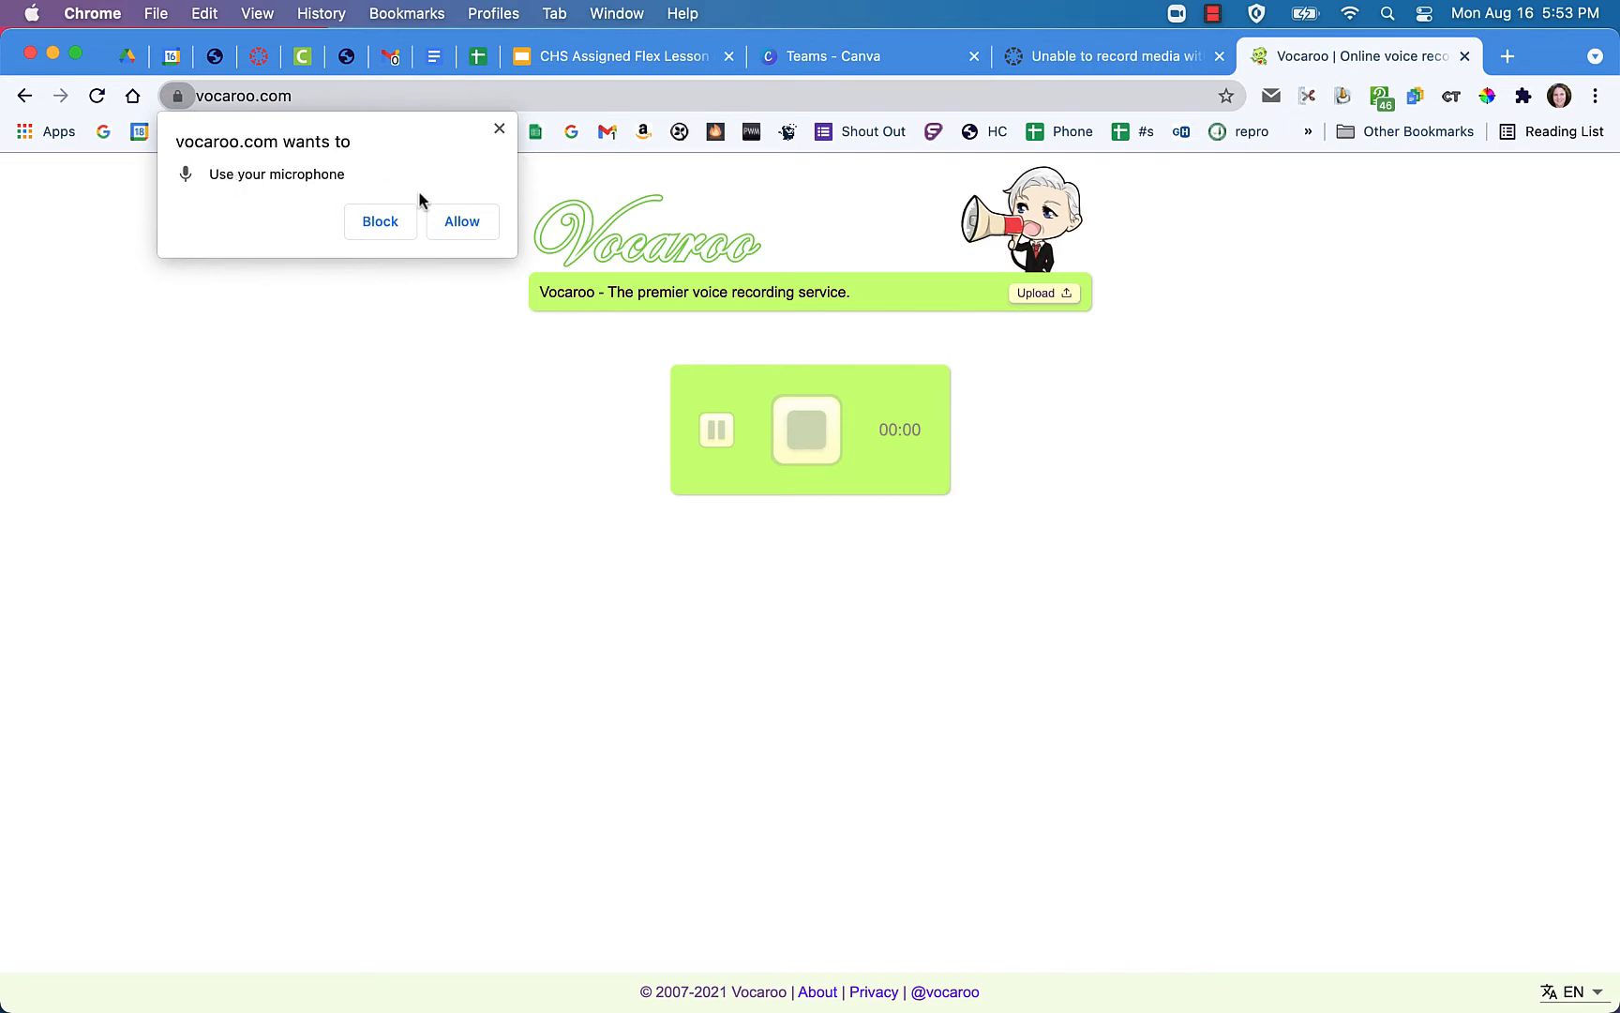
left_click(461, 221)
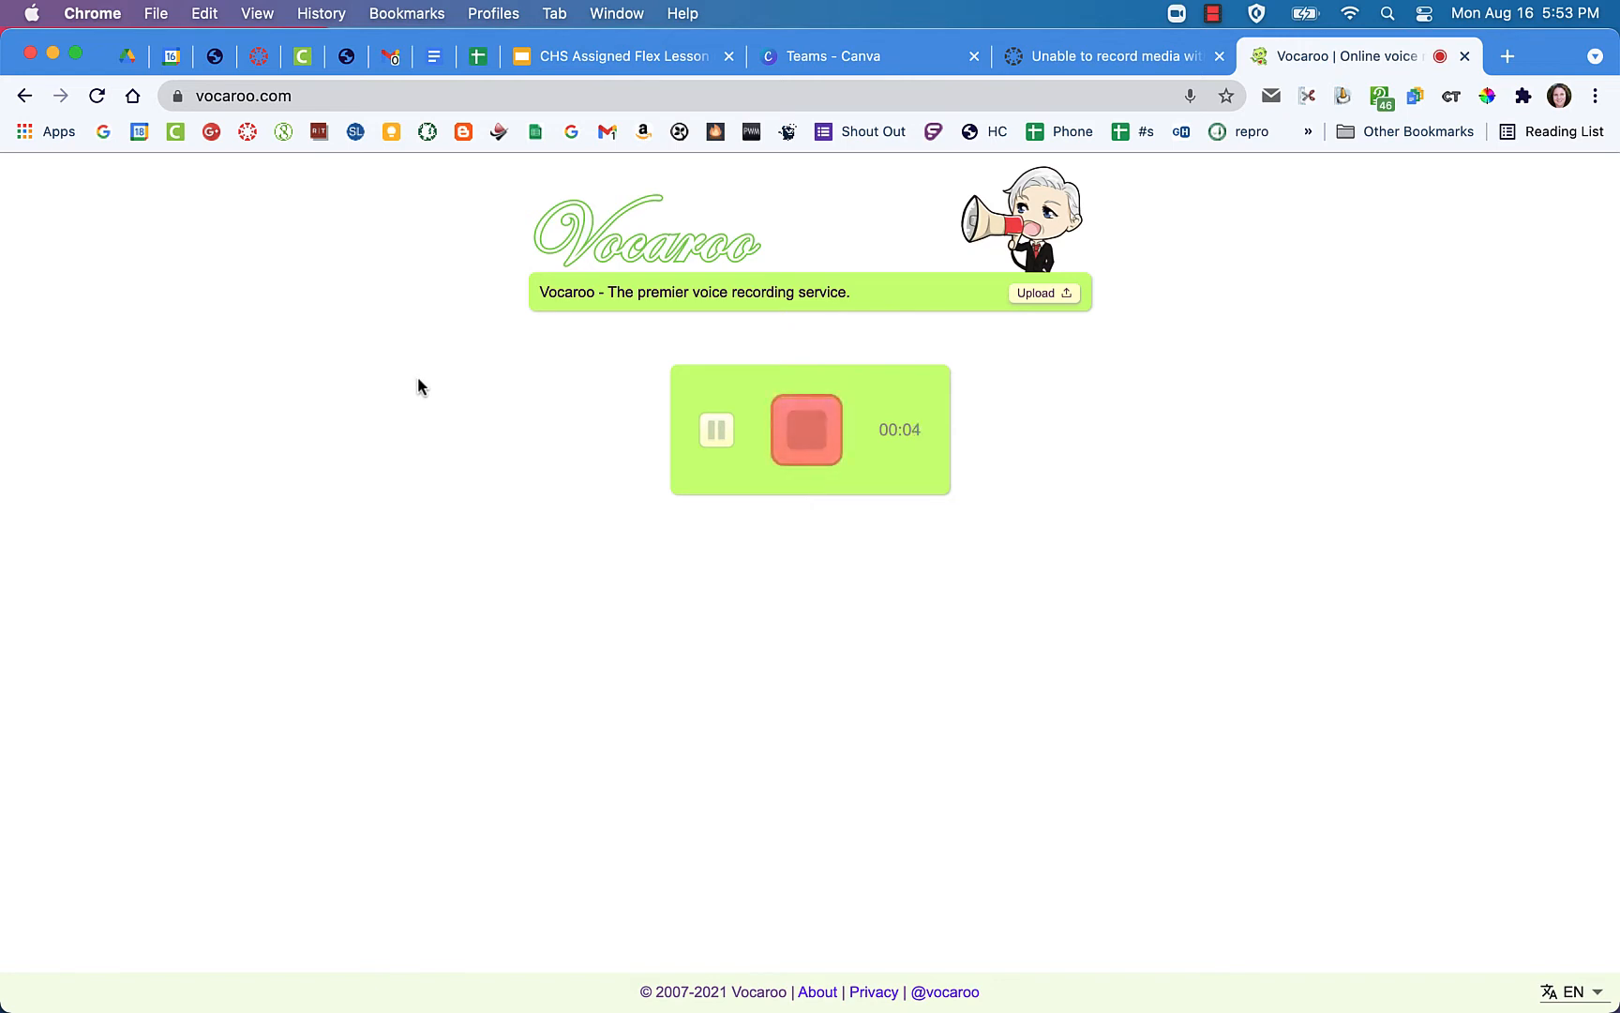
Step: Stop the voice recording so the clip is ready for playback
left_click(804, 430)
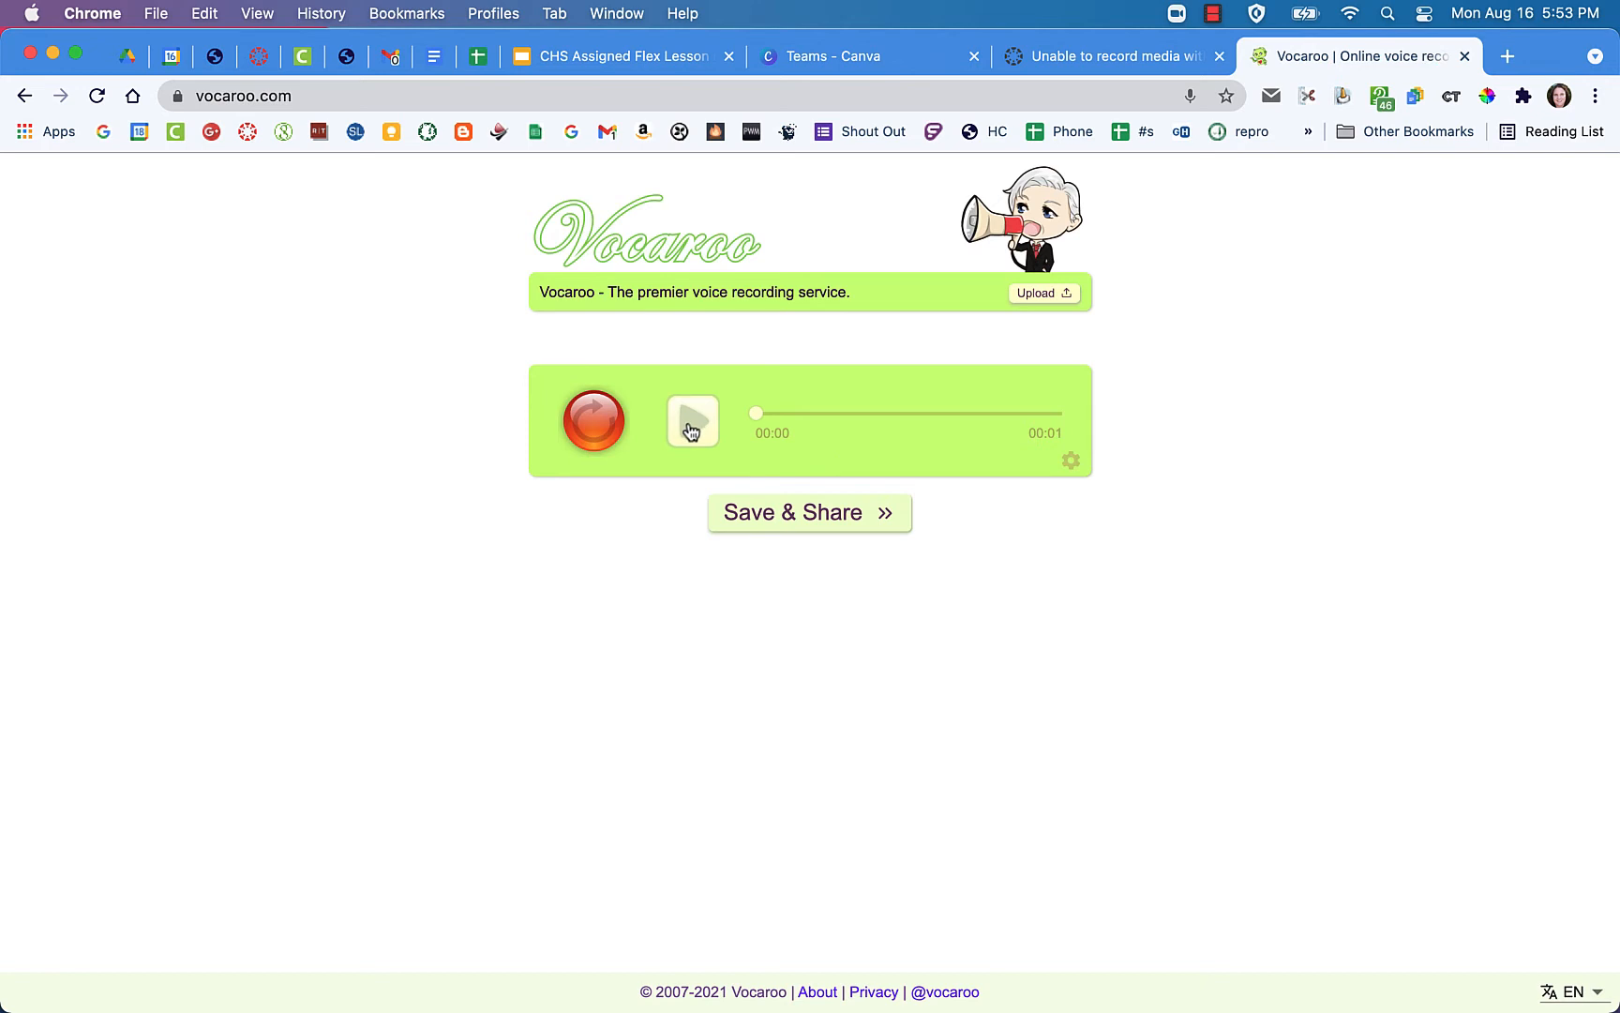
mouse_move(810, 512)
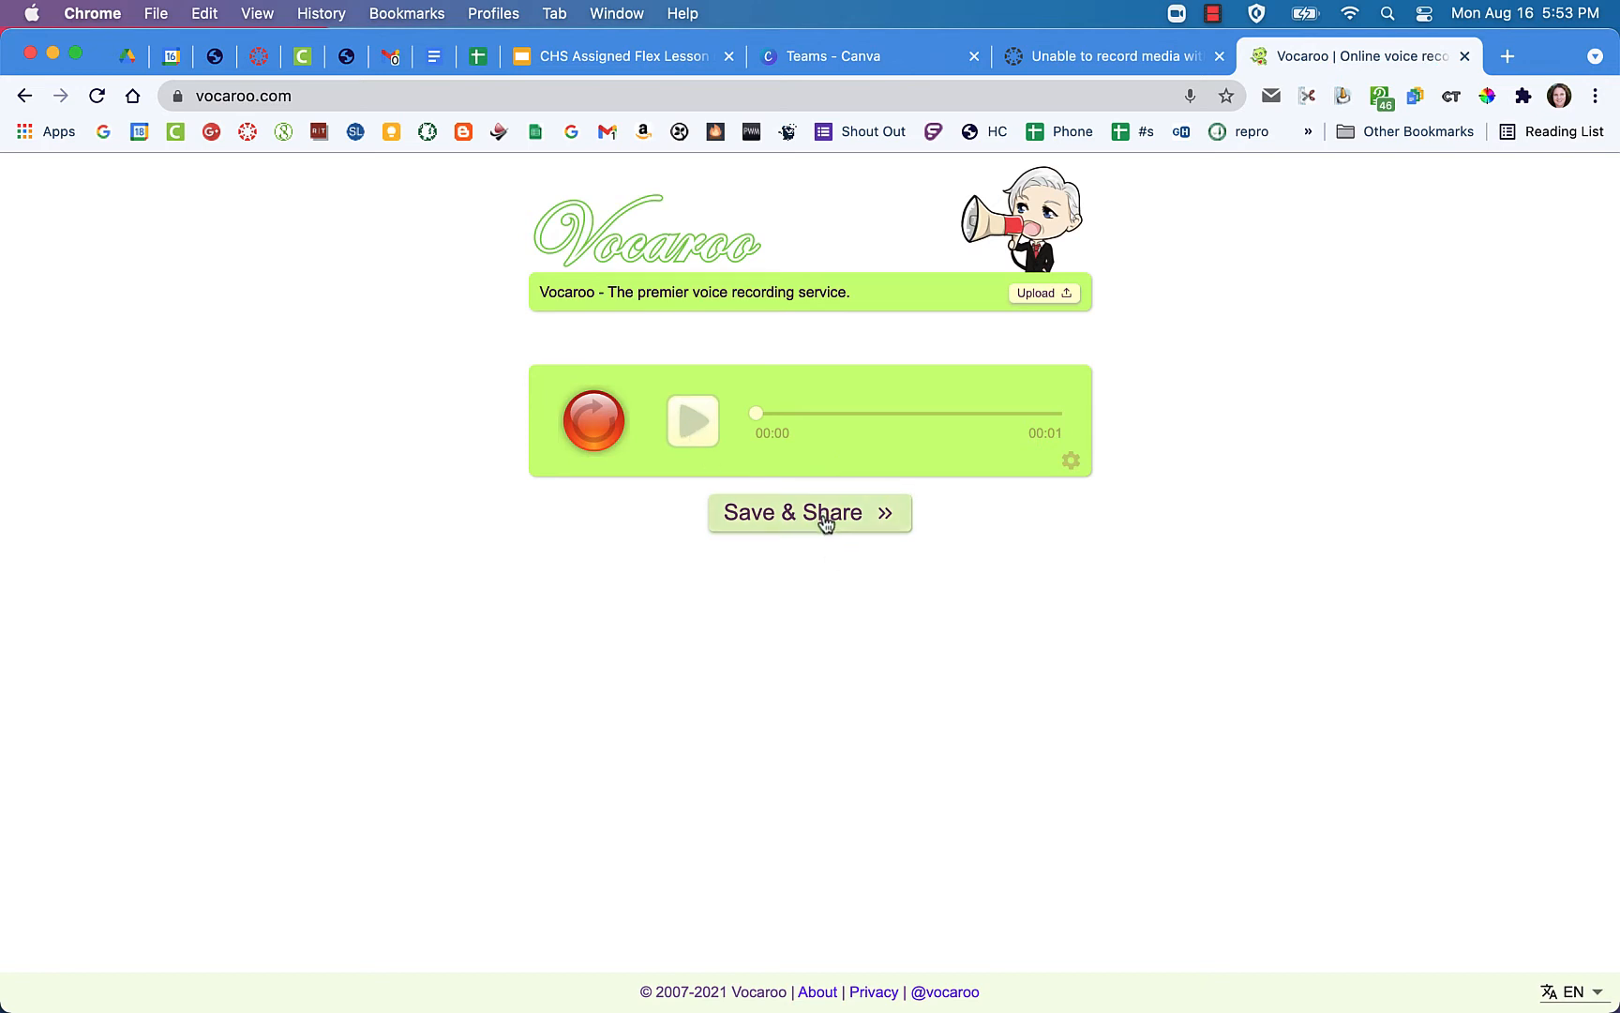
Step: Save & Share the clip and download it to the computer as an MP3
left_click(808, 512)
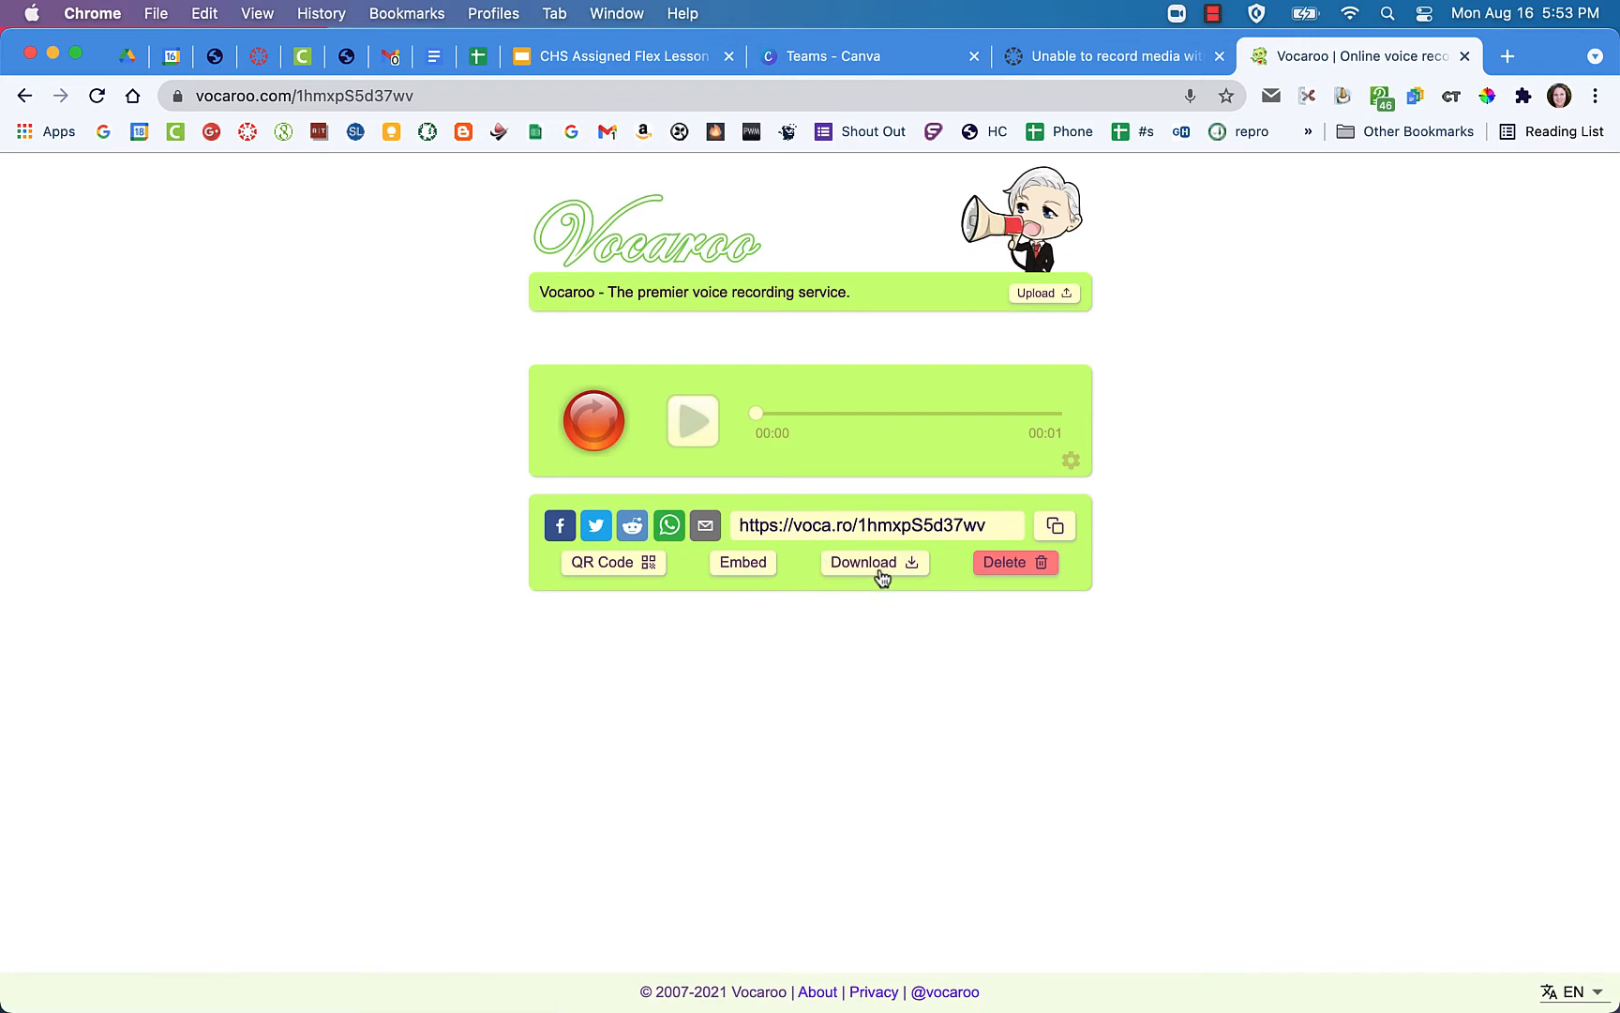
left_click(863, 562)
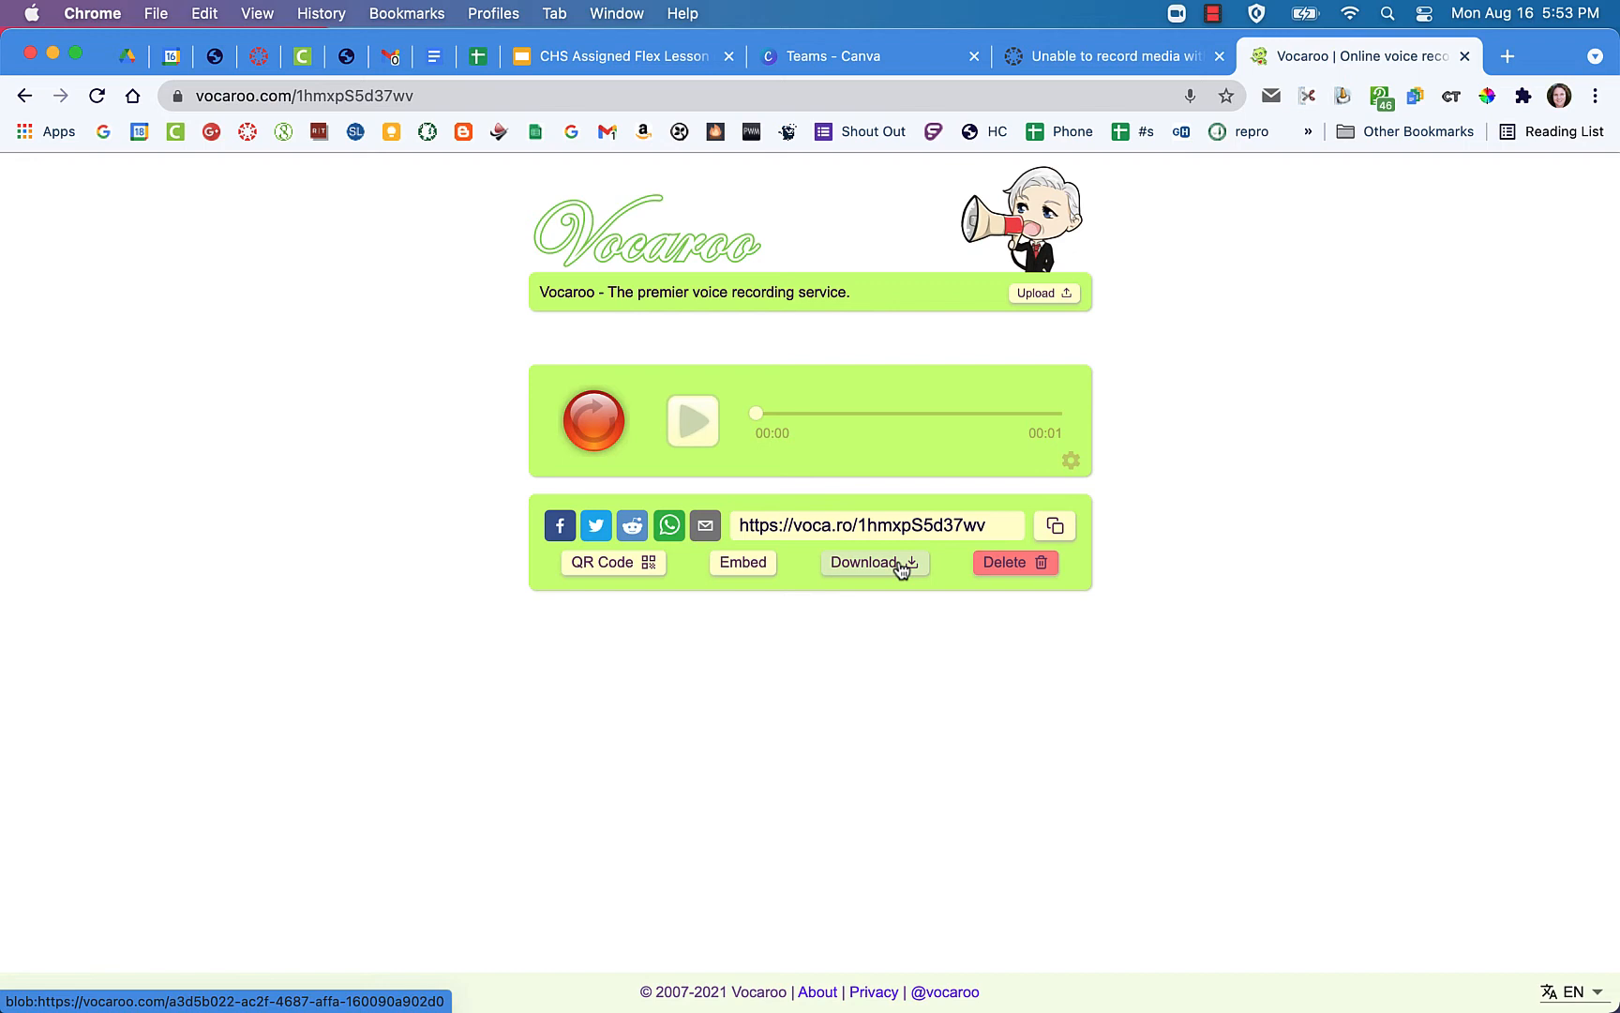
left_click(872, 563)
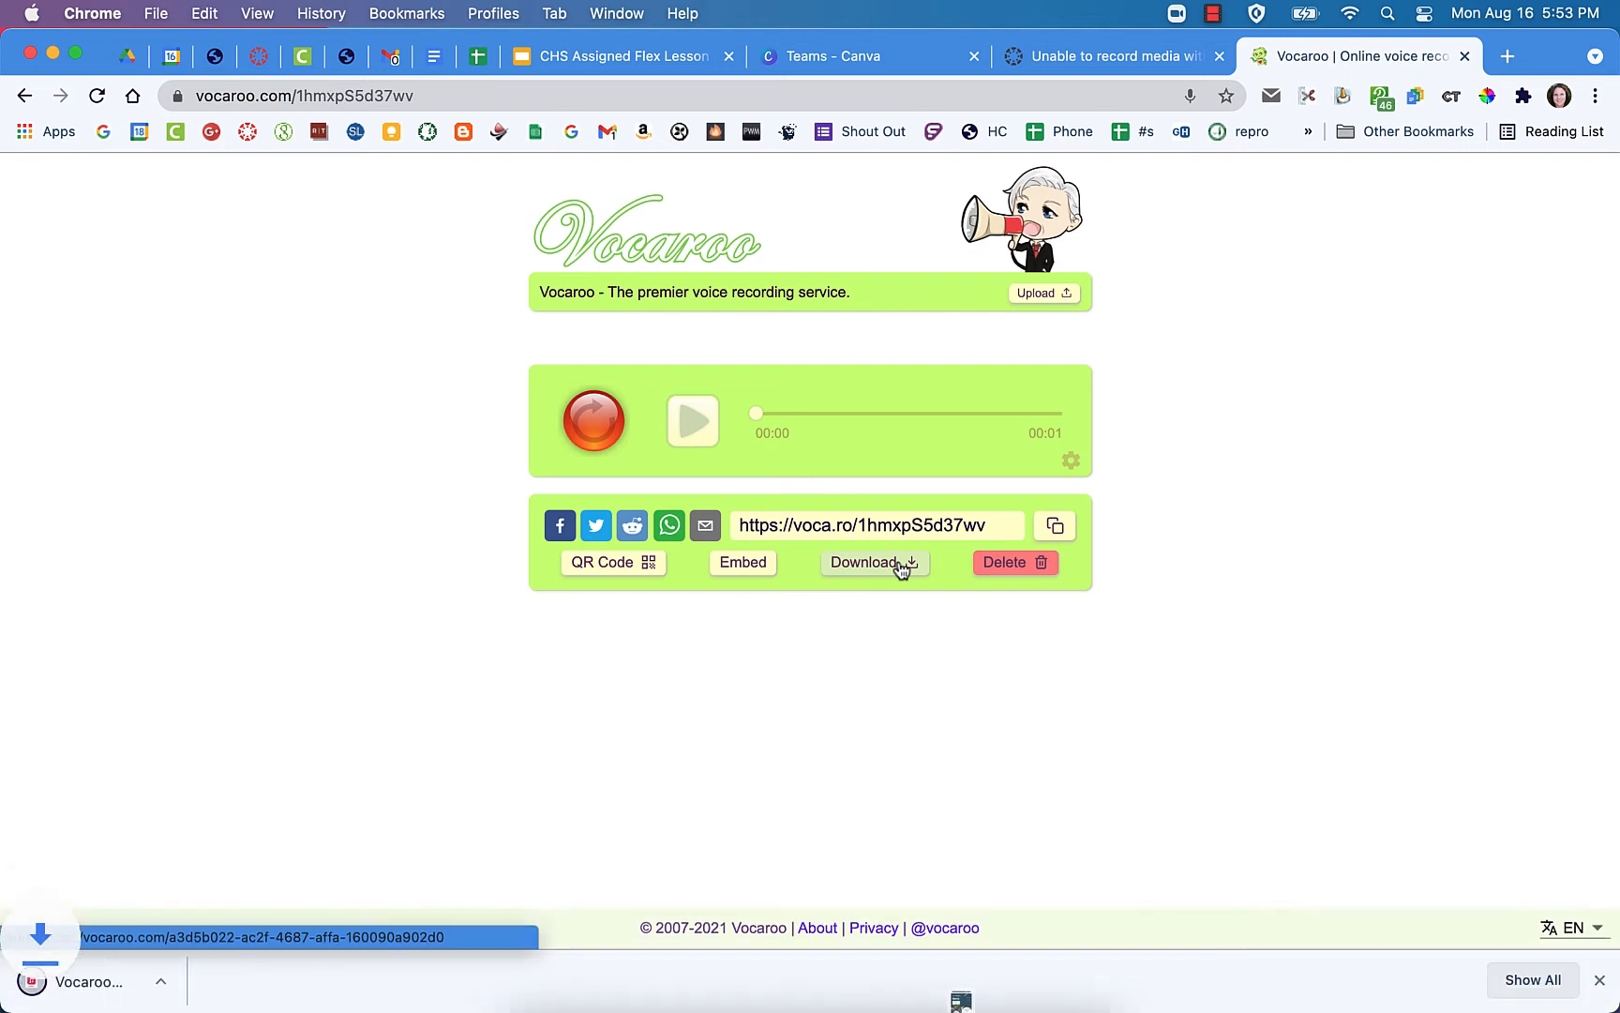
left_click(873, 562)
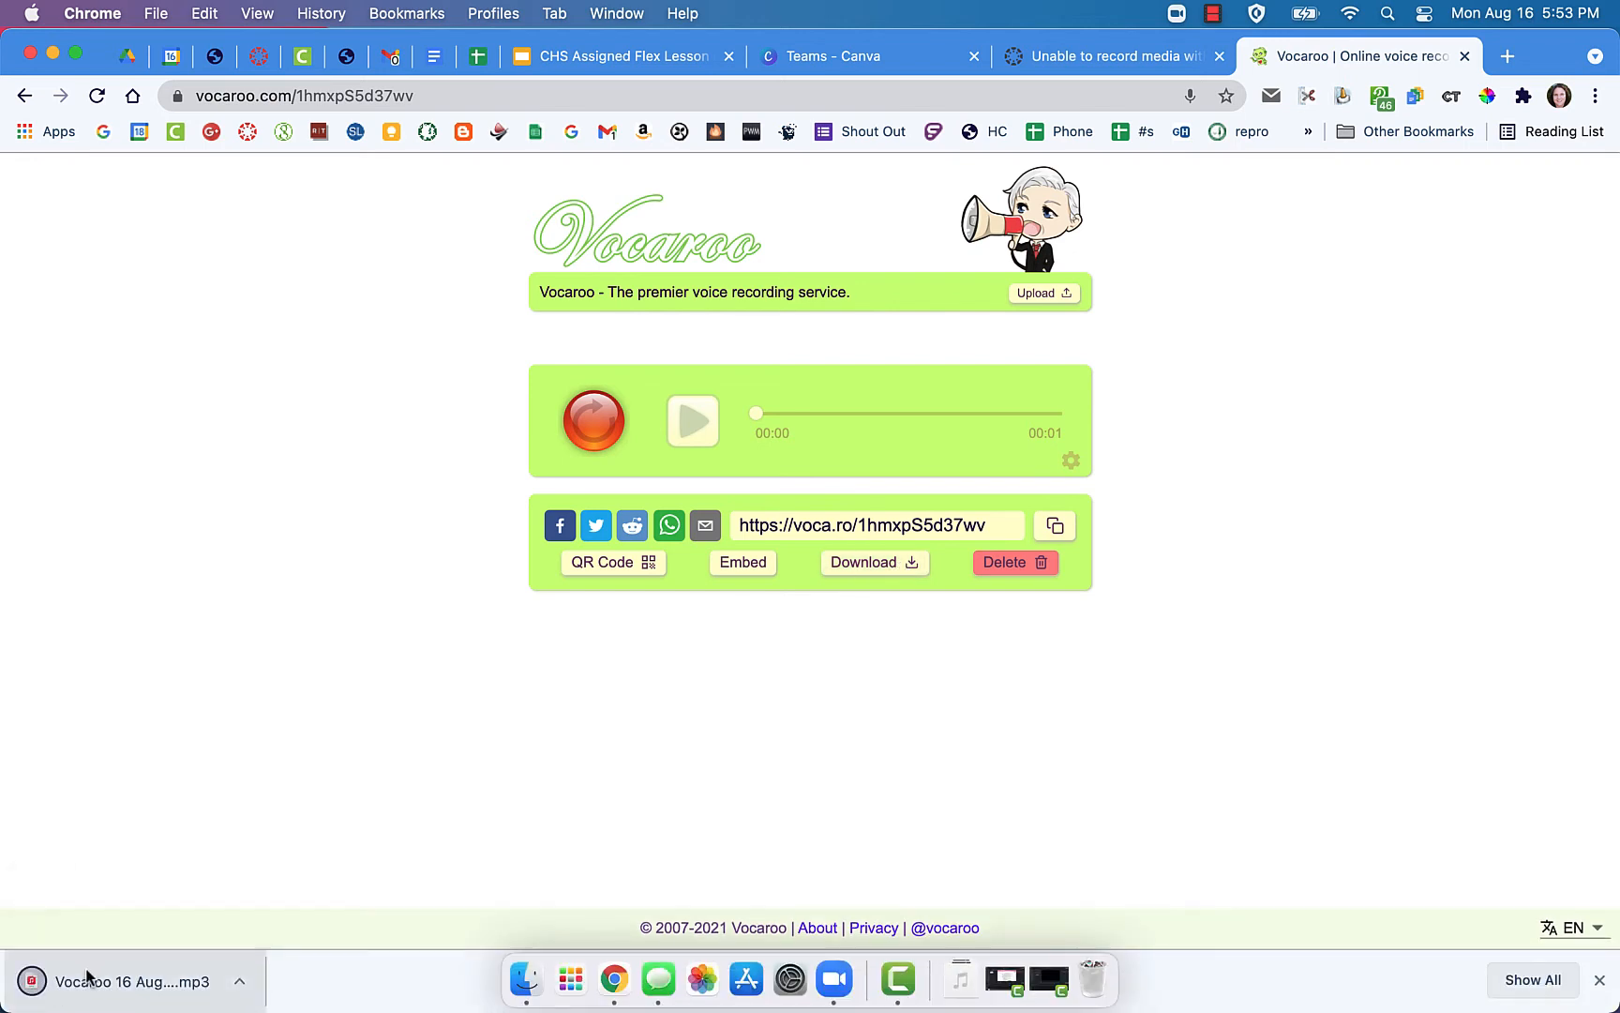
mouse_move(381, 827)
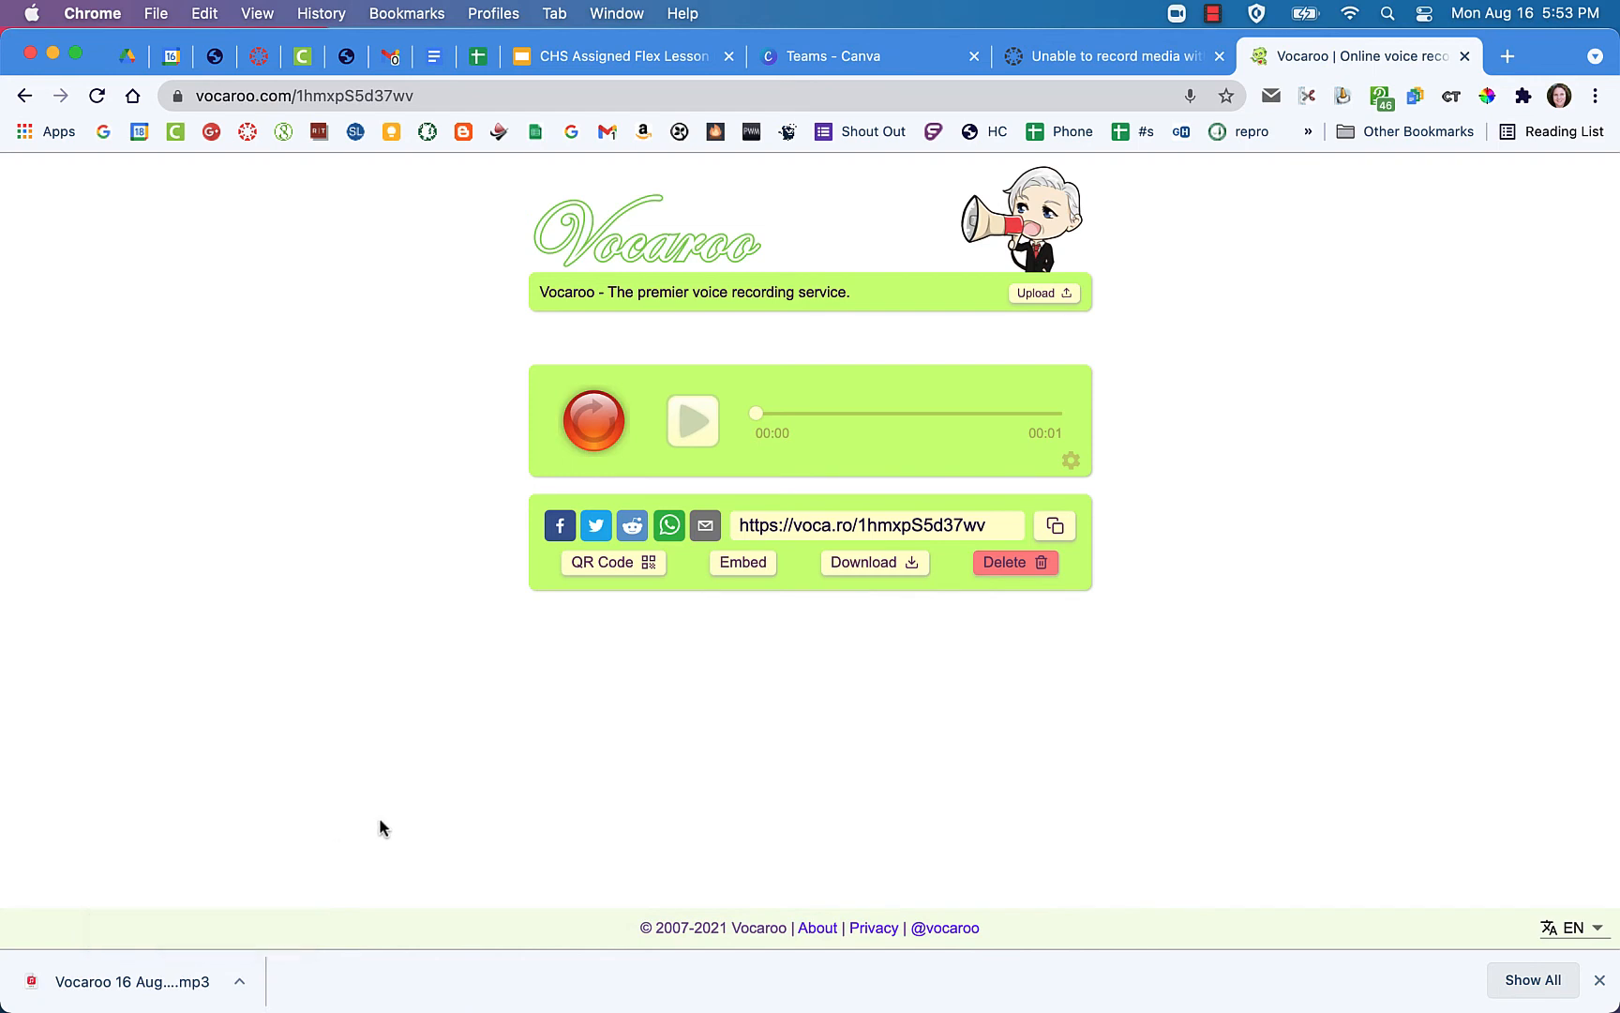
mouse_move(811, 707)
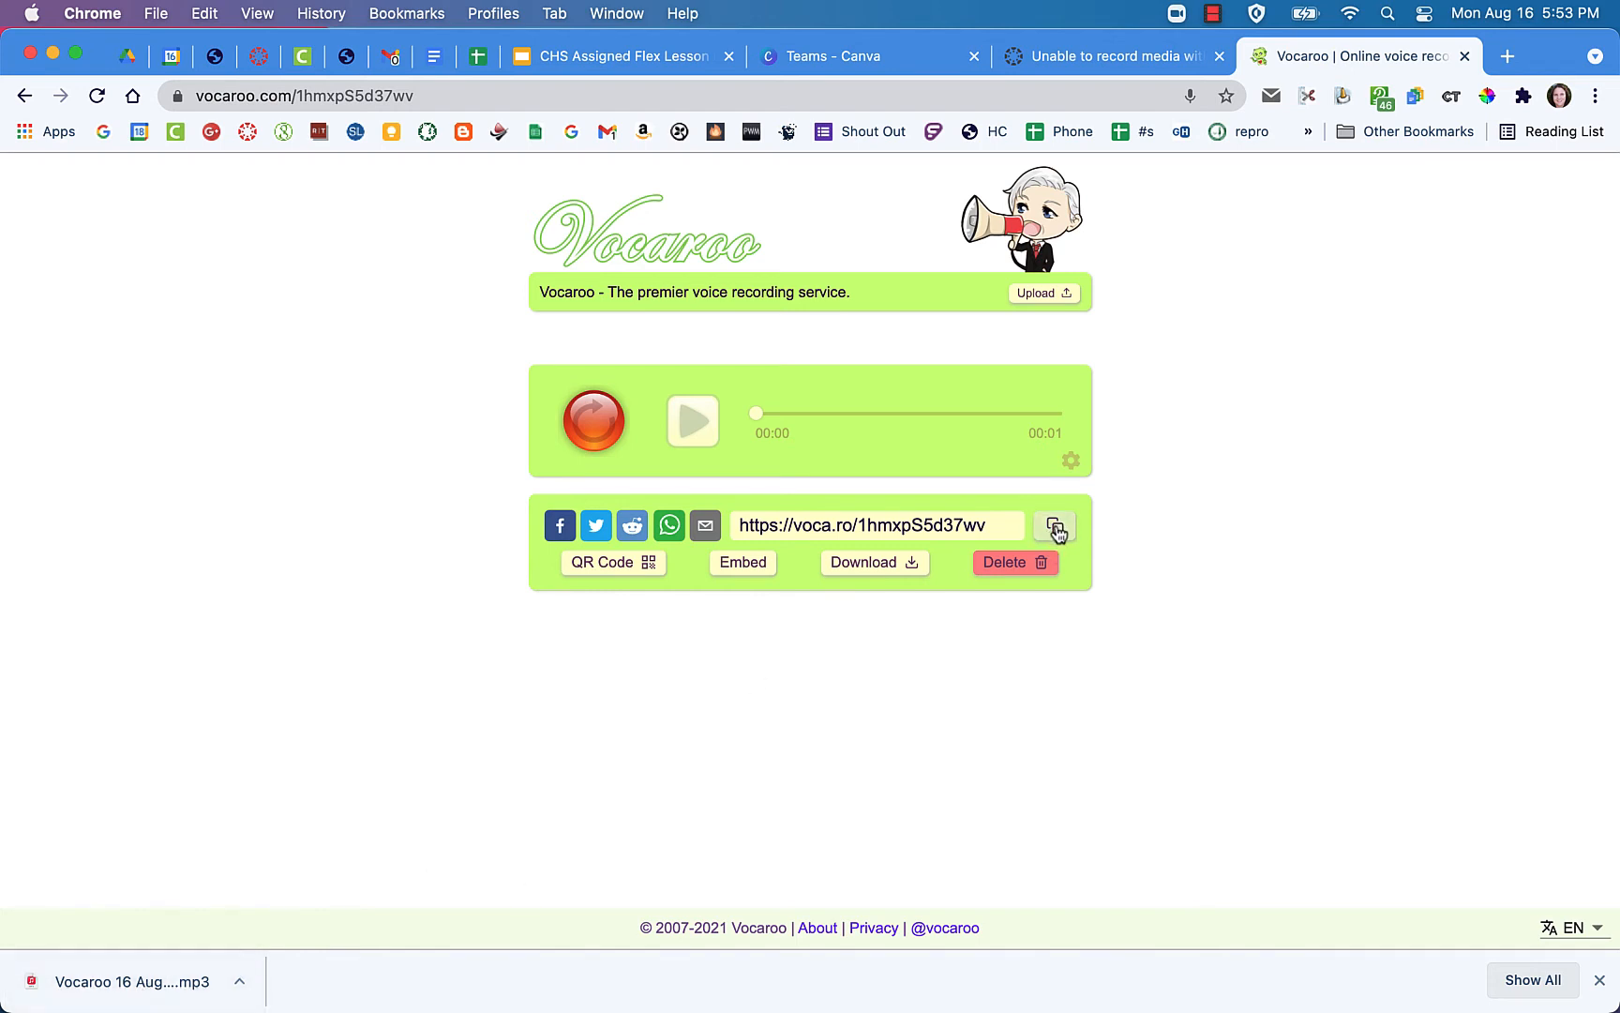
Step: Copy the voca.ro share link to the clipboard
left_click(1055, 525)
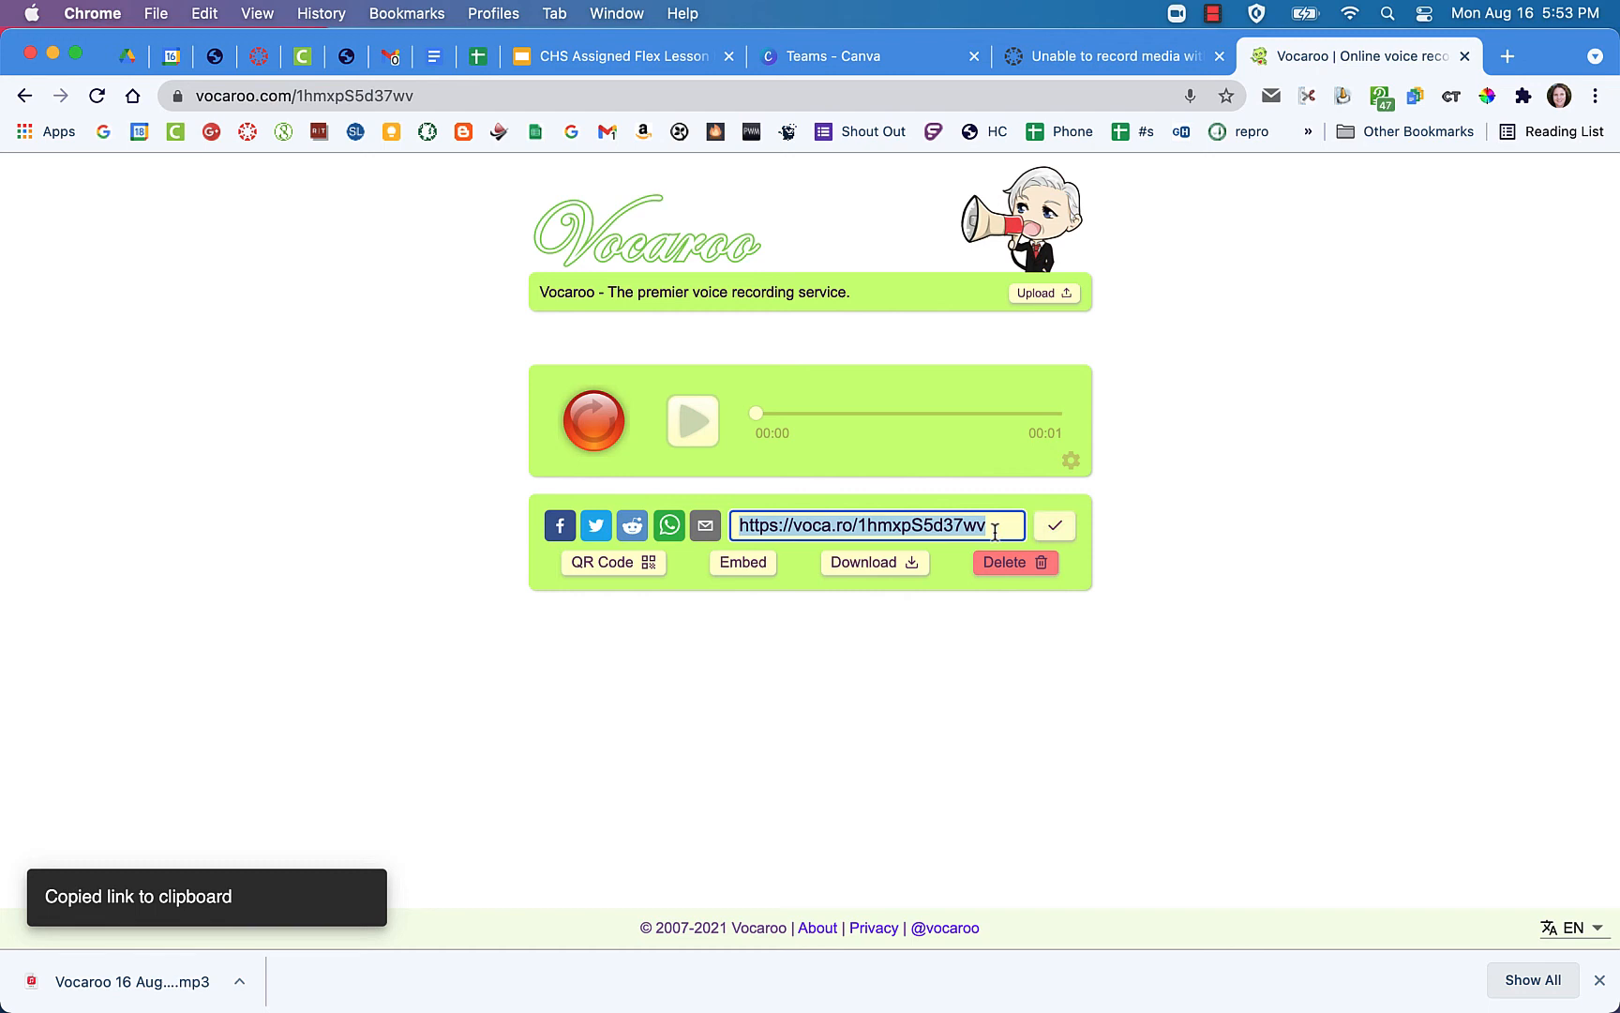
mouse_move(1014, 563)
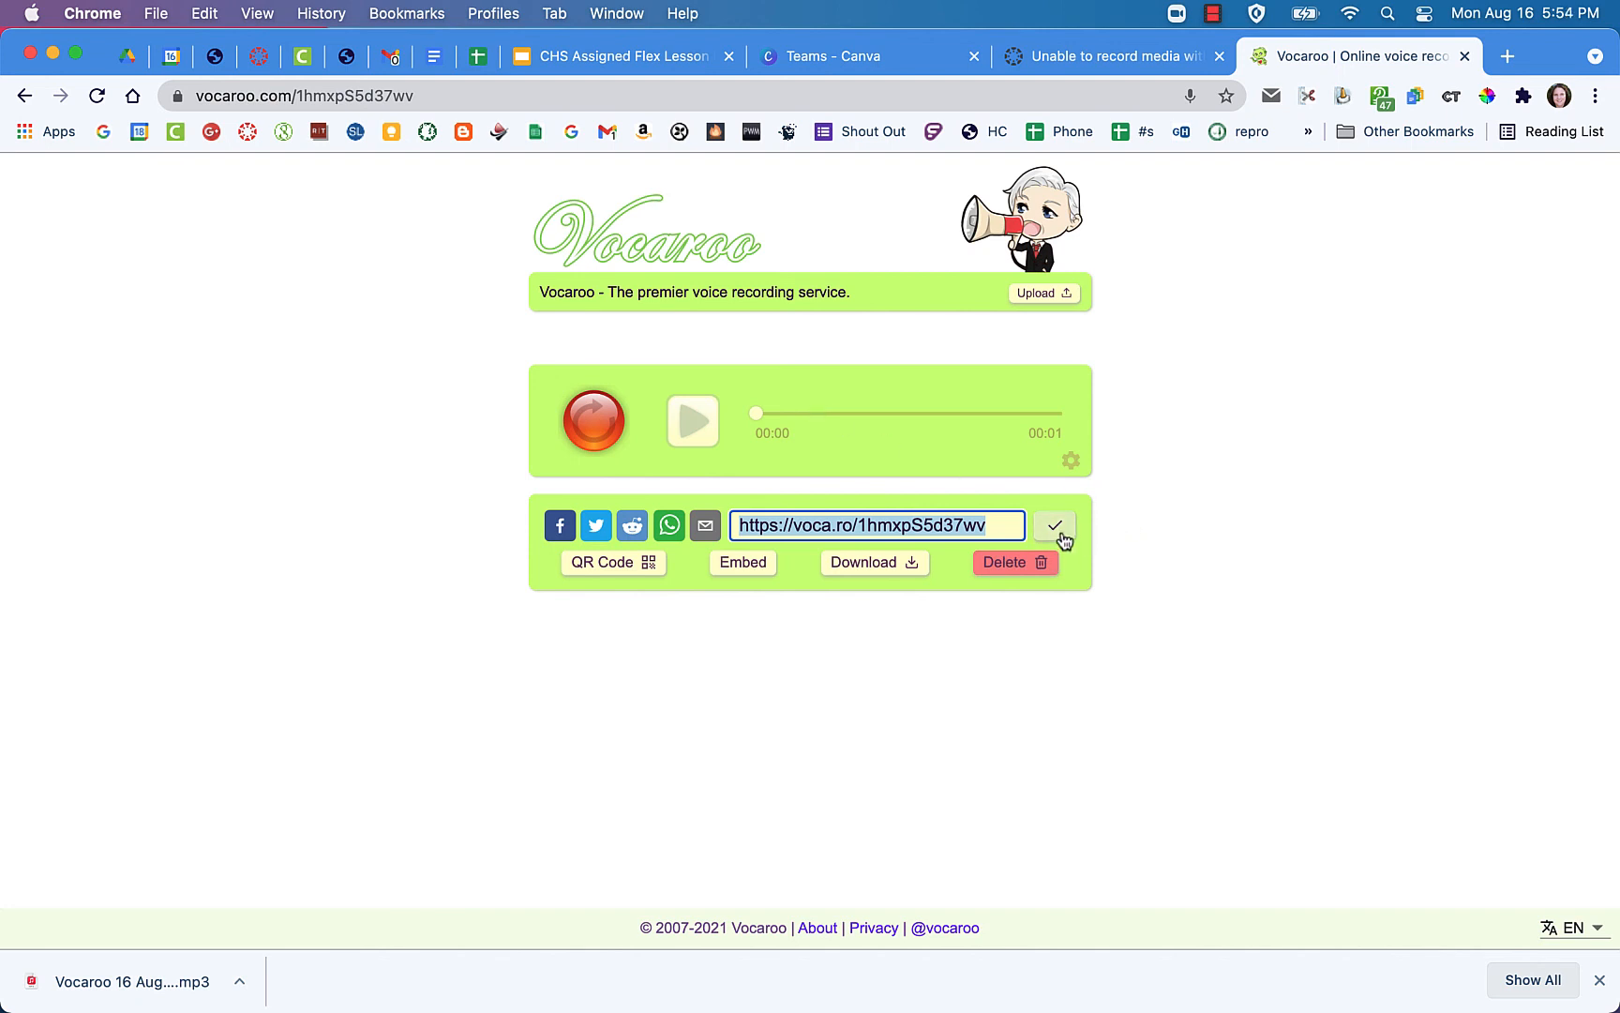
mouse_move(1002, 523)
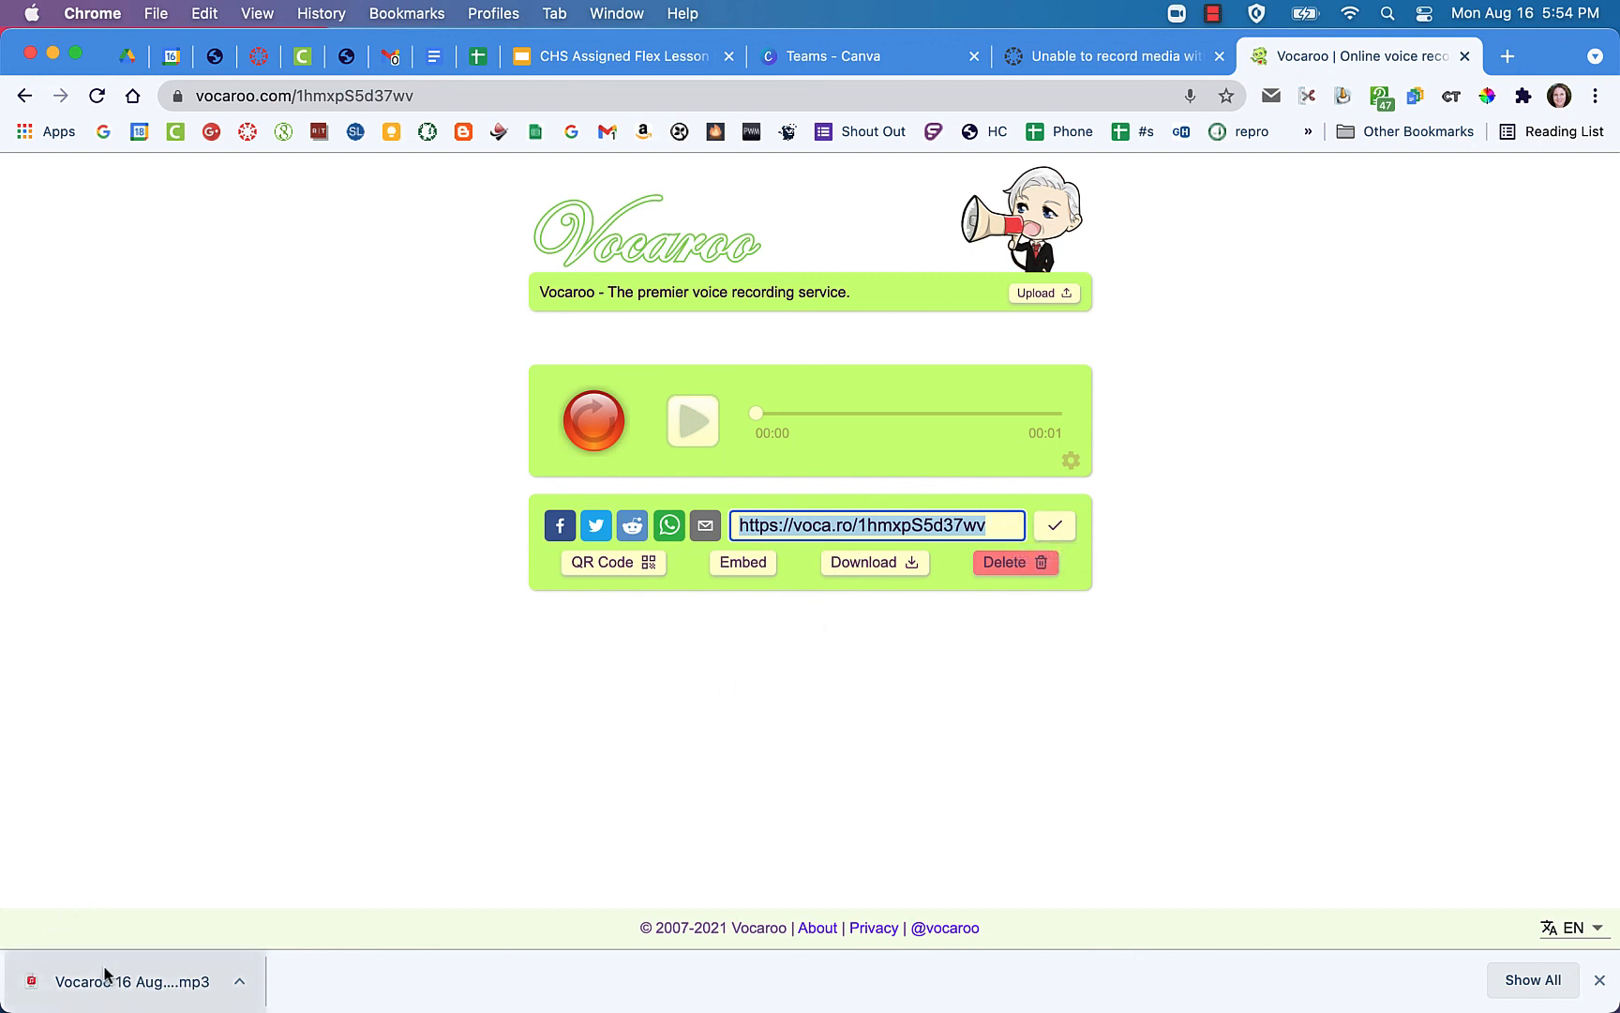
mouse_move(118, 980)
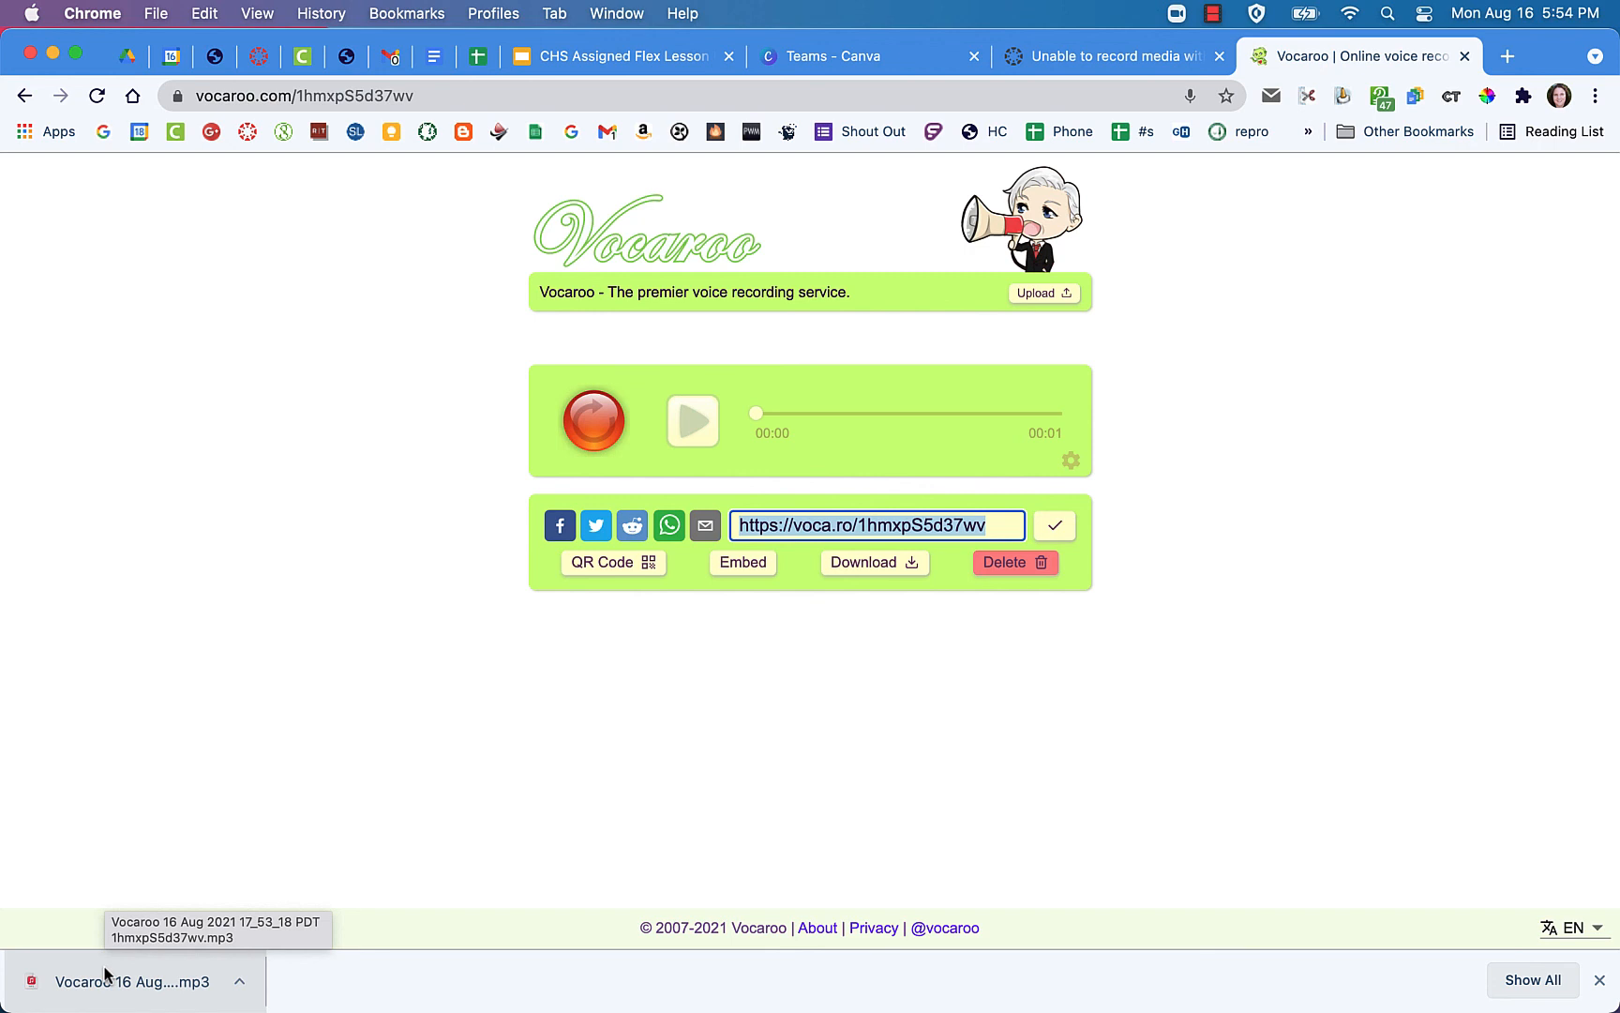
mouse_move(156, 825)
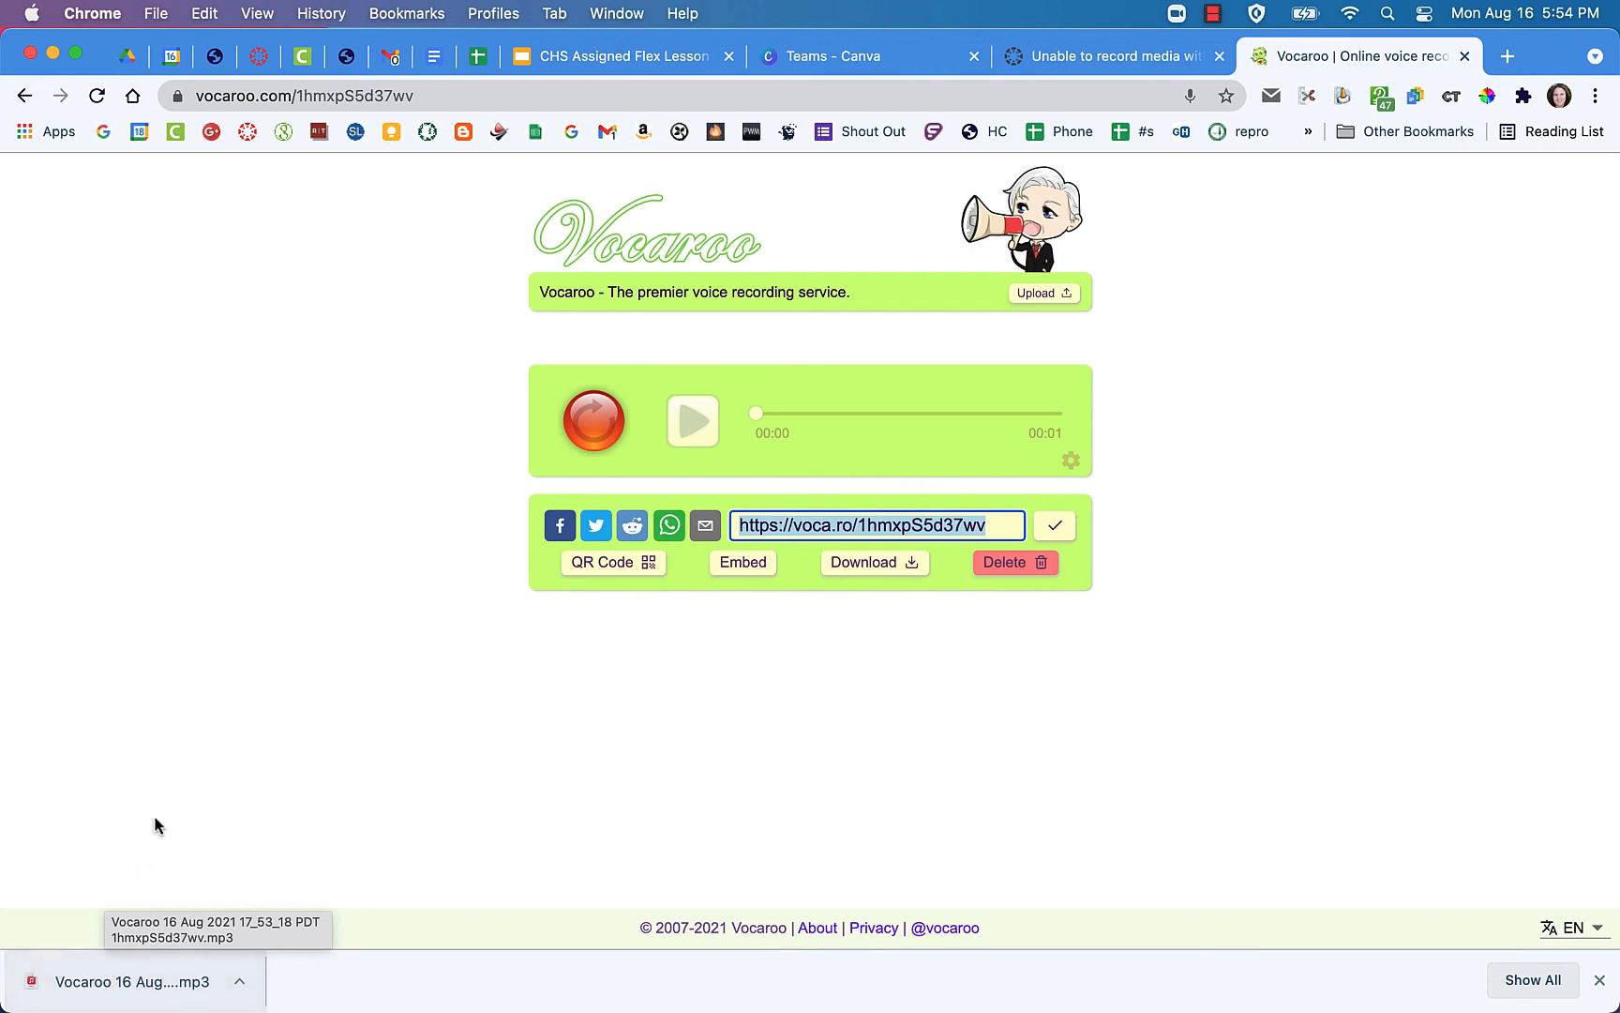
mouse_move(1028, 604)
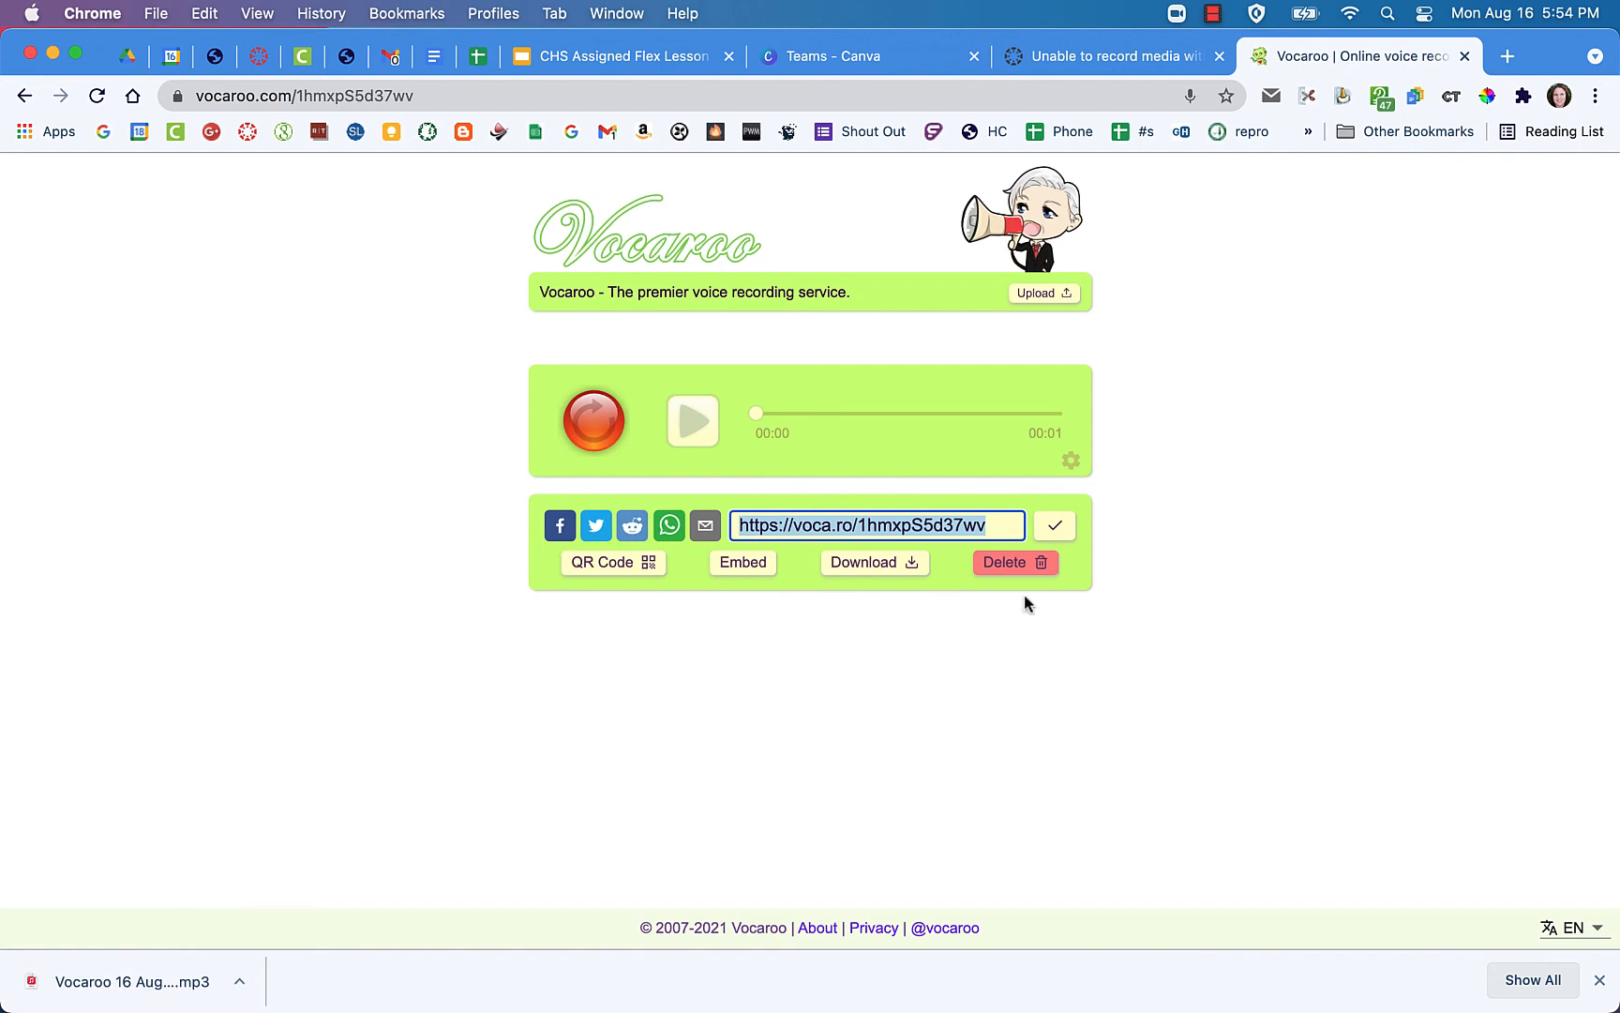